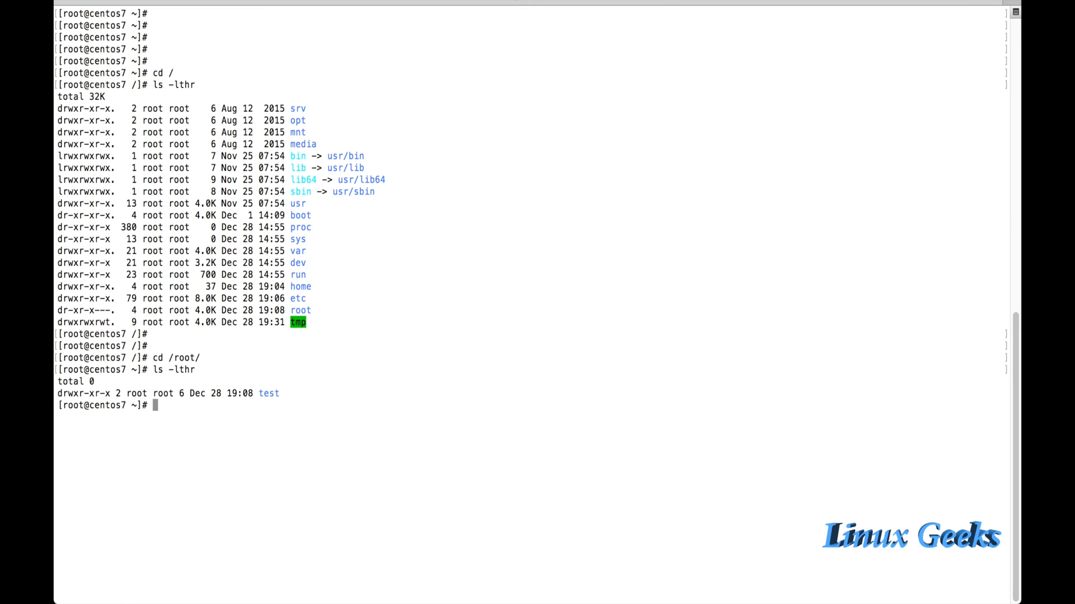
Step: Clear the screen and list /root, showing only the test directory
{"action": "type", "text": "clear"}
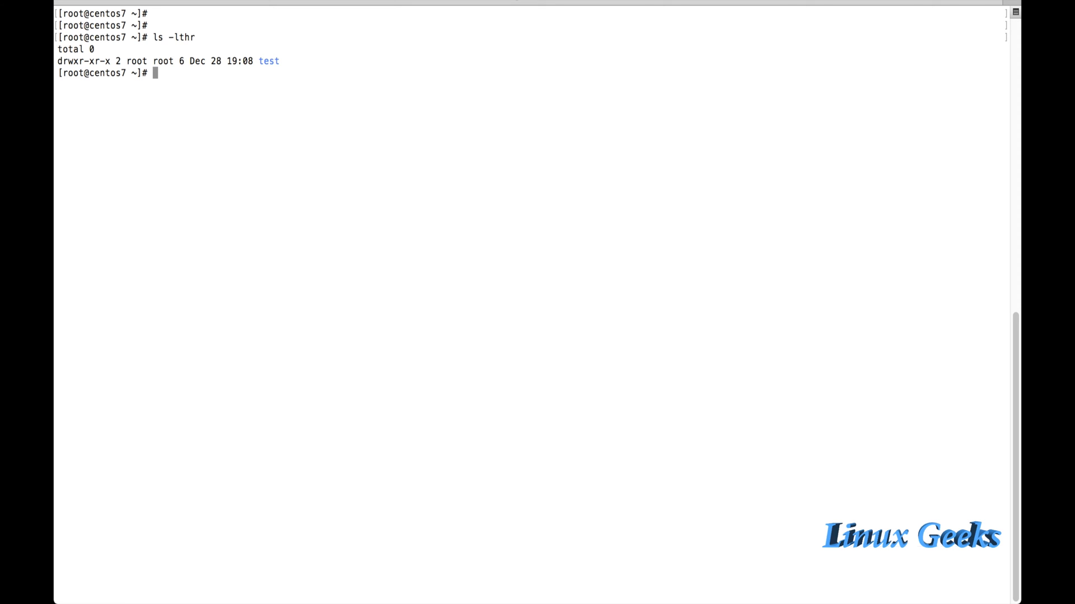
Step: Change the test directory's mode from 0755 to 4665 with chmod -c, setting setuid
{"action": "type", "text": "chmod"}
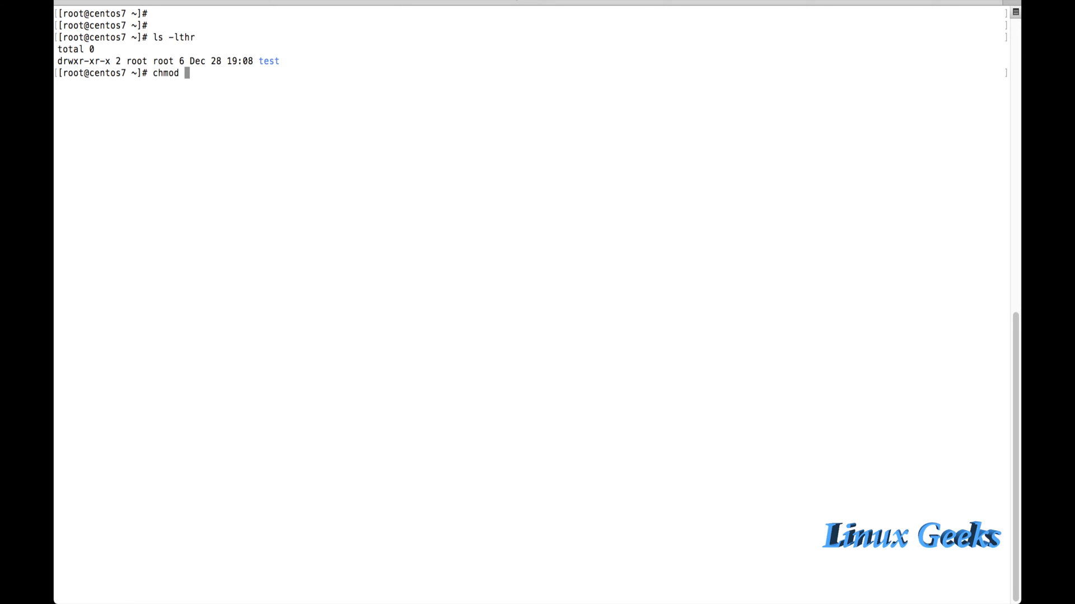
{"action": "type", "text": "-c"}
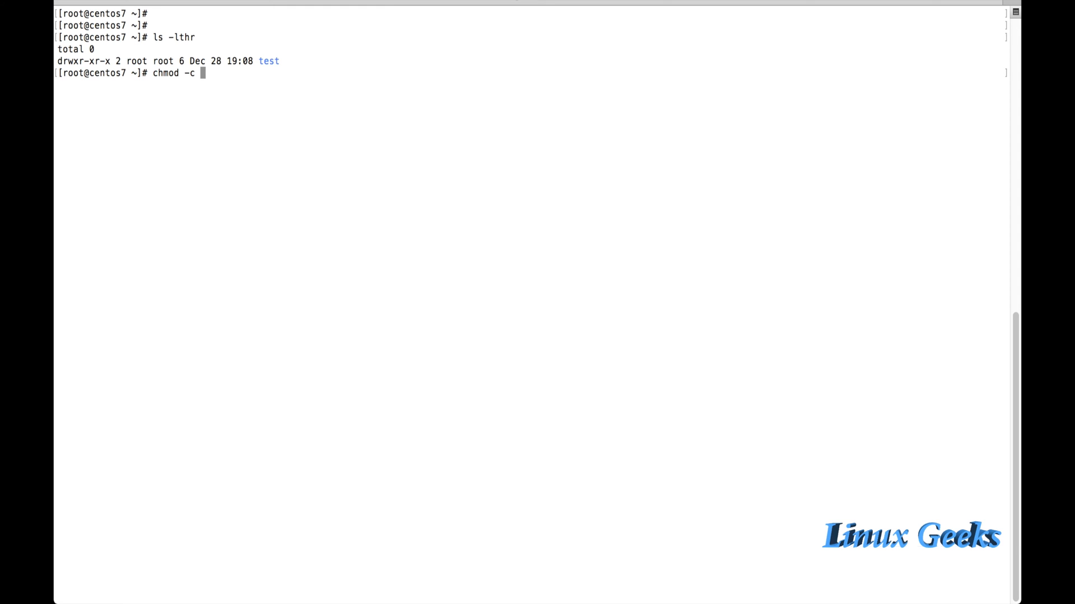
{"action": "type", "text": "644"}
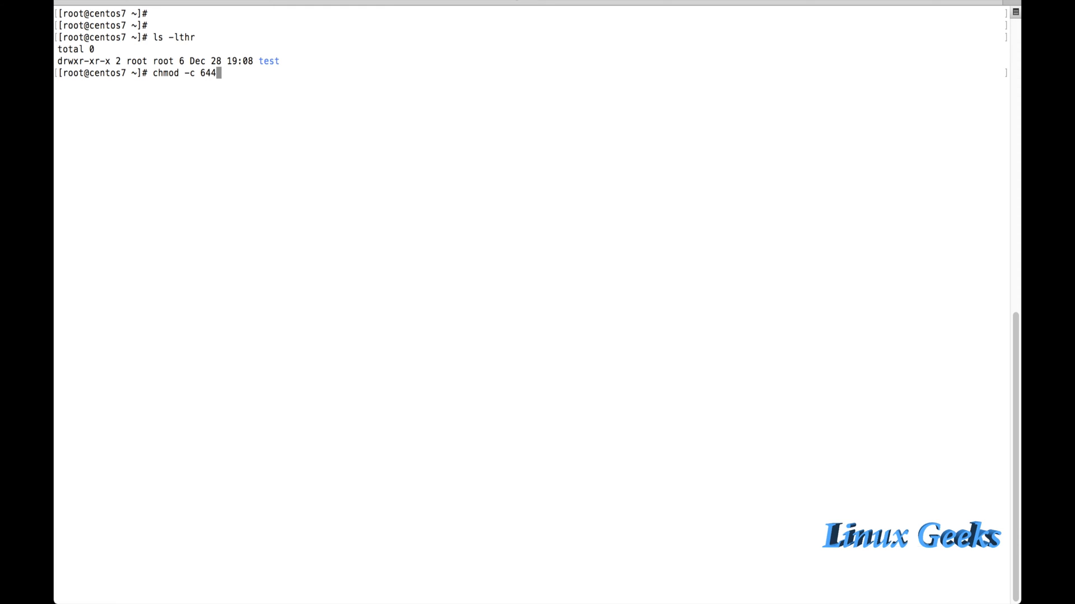
{"action": "type", "text": "\" \""}
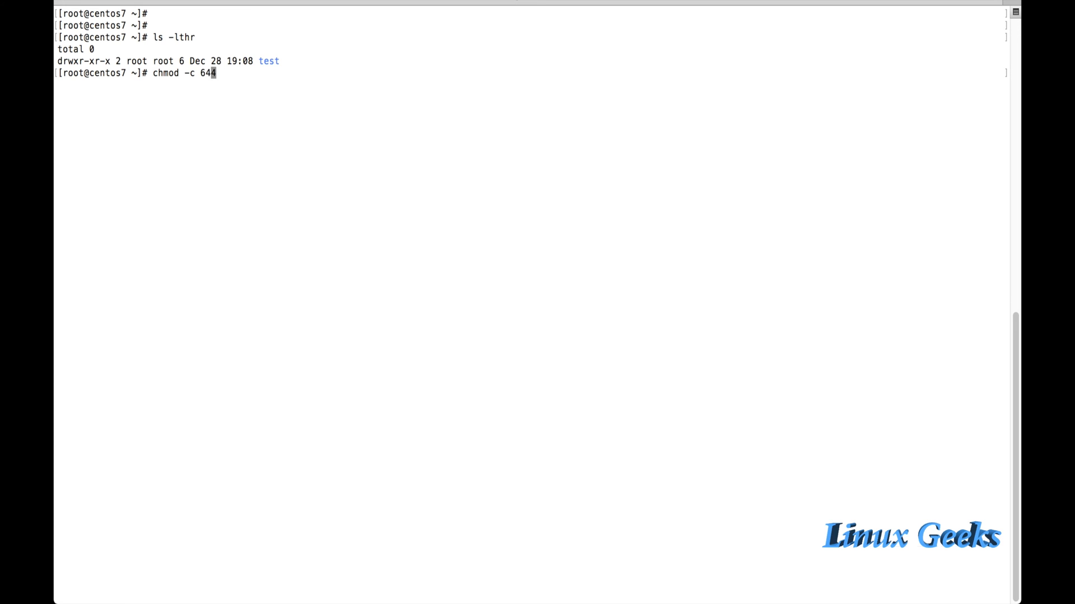
{"action": "key", "text": "BackSpace"}
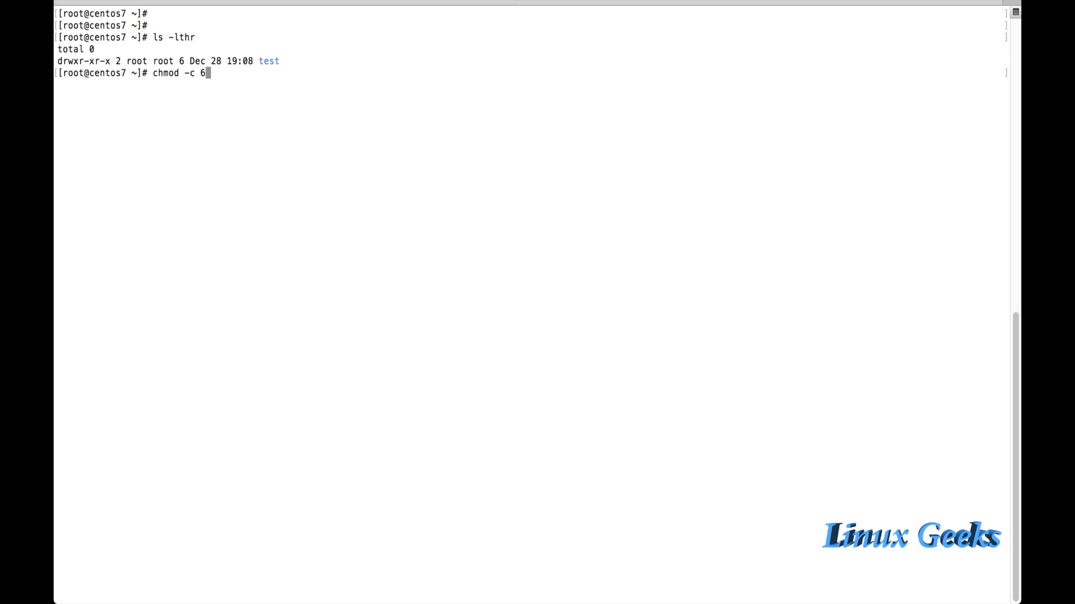
{"action": "type", "text": "6"}
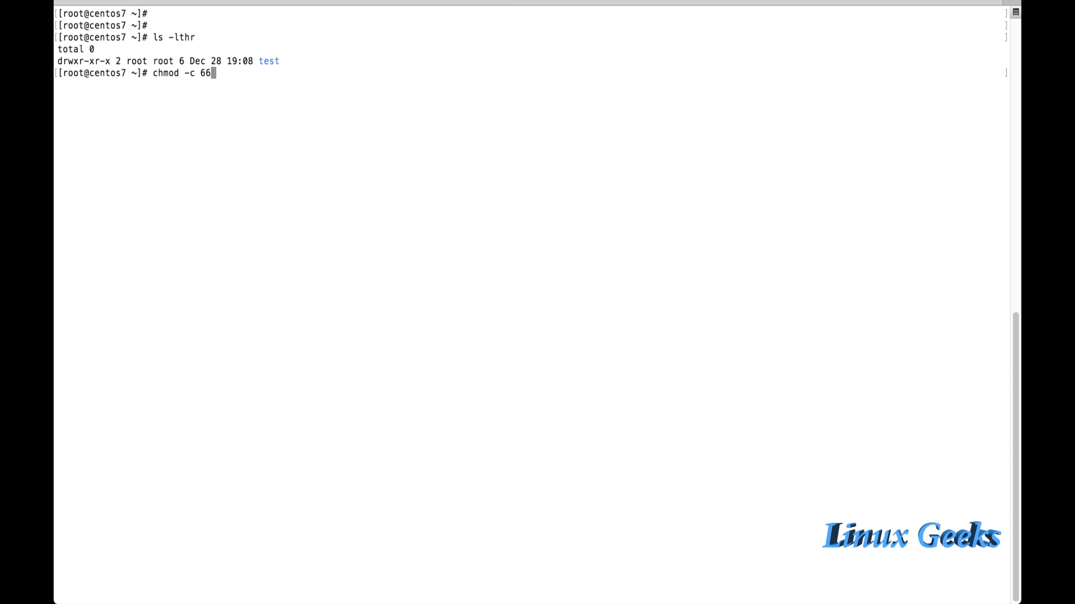
{"action": "type", "text": "5"}
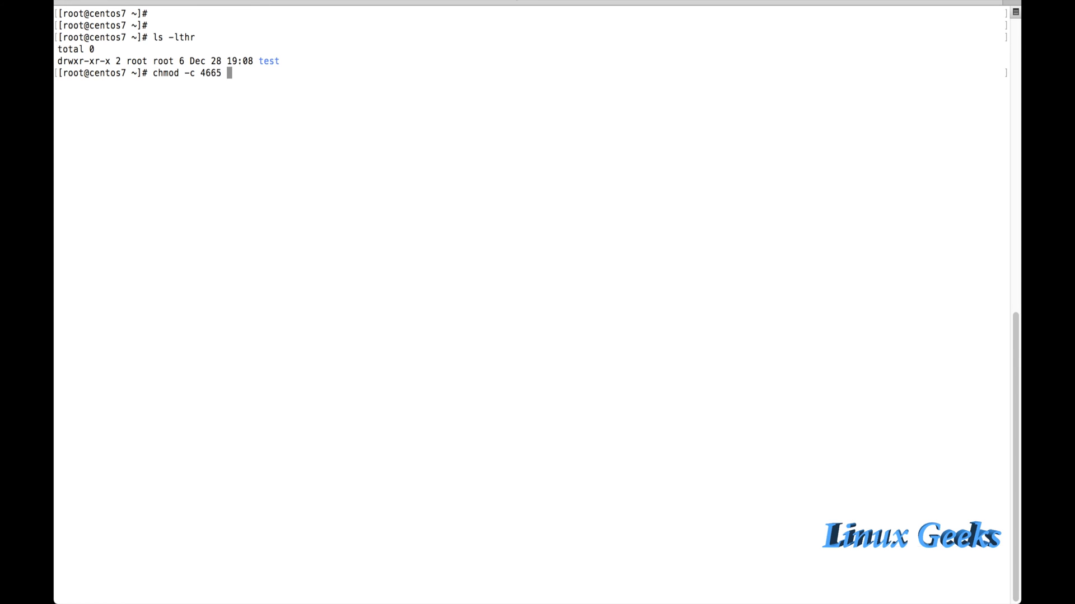
{"action": "key", "text": "Return"}
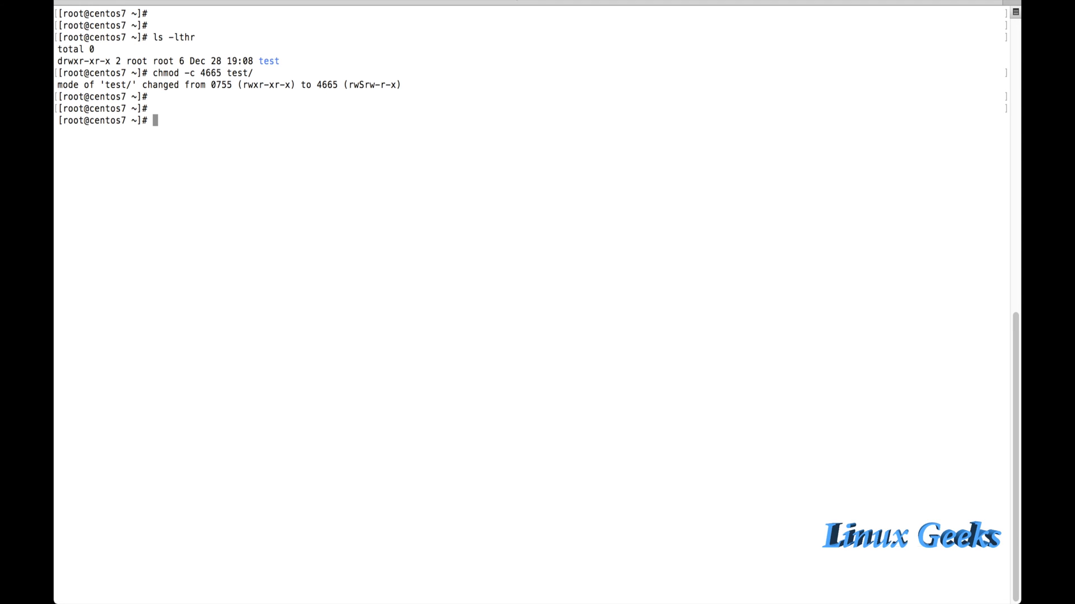
Step: Recall chmod -c 4665 test/ and drop the leading 4, leaving mode 665 unrun
{"action": "double_click", "coordinate": [250, 84]}
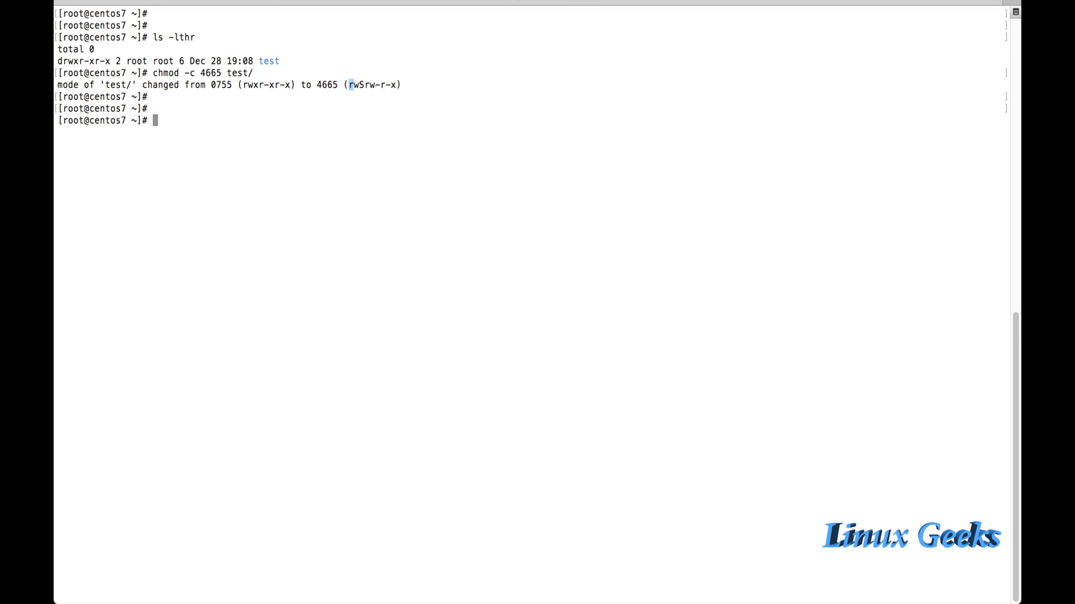
{"action": "left_click_drag", "start_coordinate": [349, 84], "coordinate": [398, 84]}
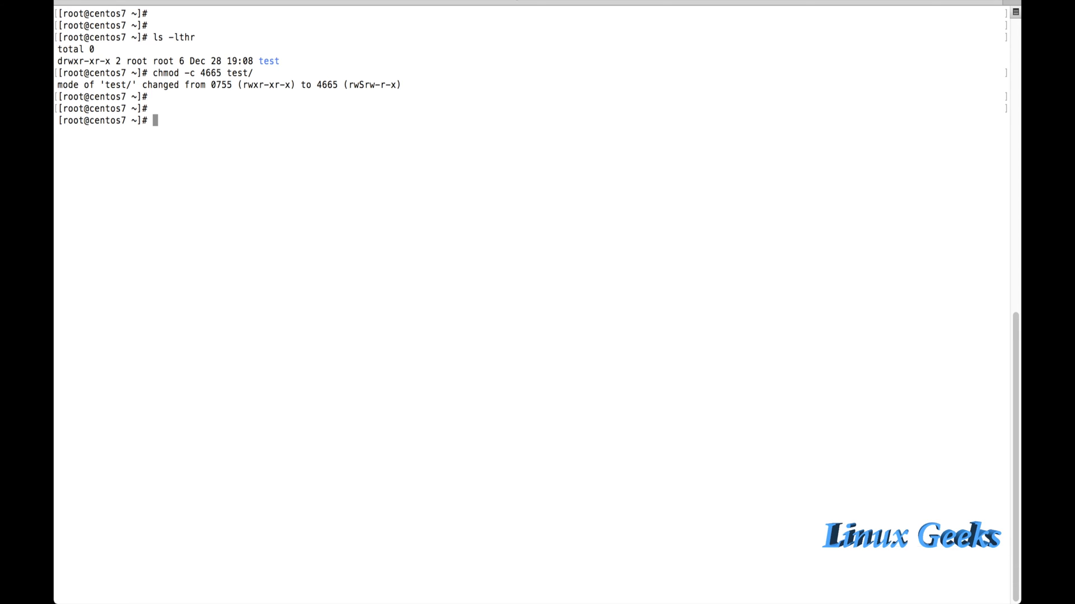
{"action": "type", "text": "chmod -c 4665 test/"}
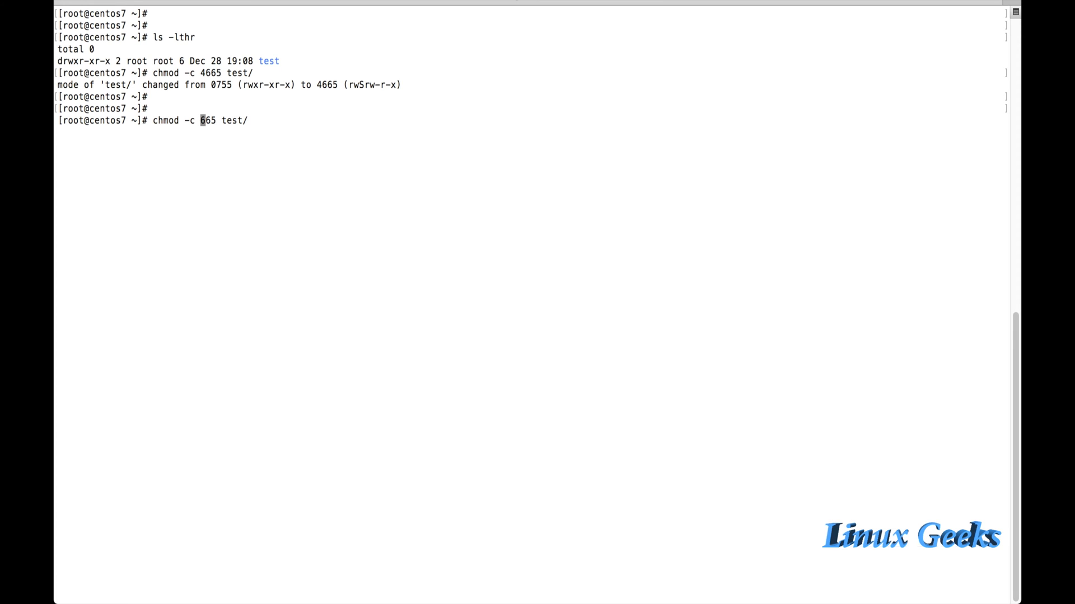
Step: Run chmod -c 2665 test/, changing its mode from 4665 to 6665 (rwSrwSr-x)
{"action": "type", "text": "2"}
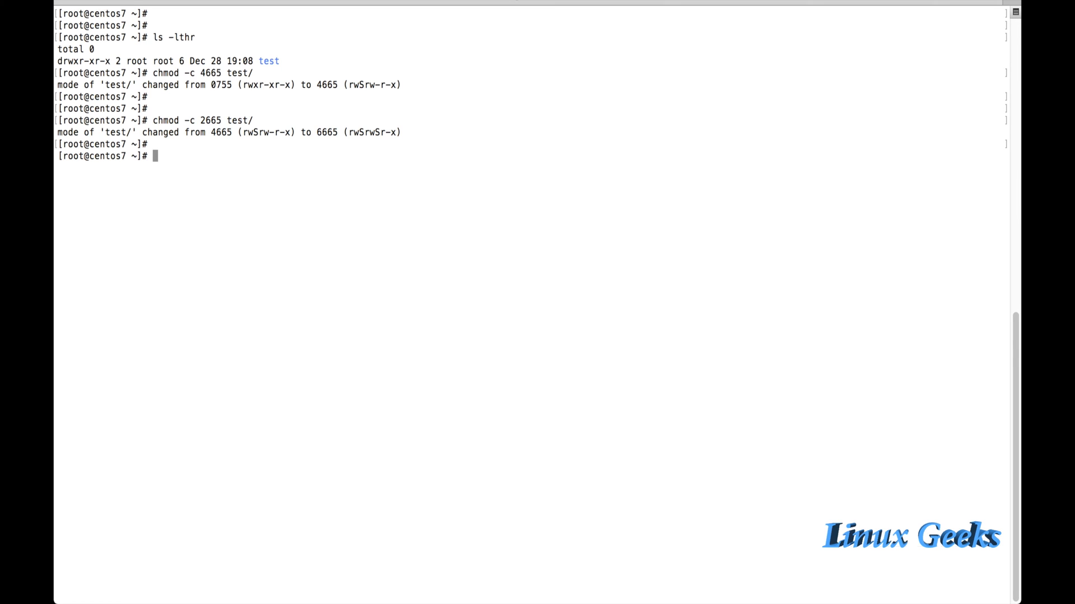
{"action": "double_click", "coordinate": [373, 132]}
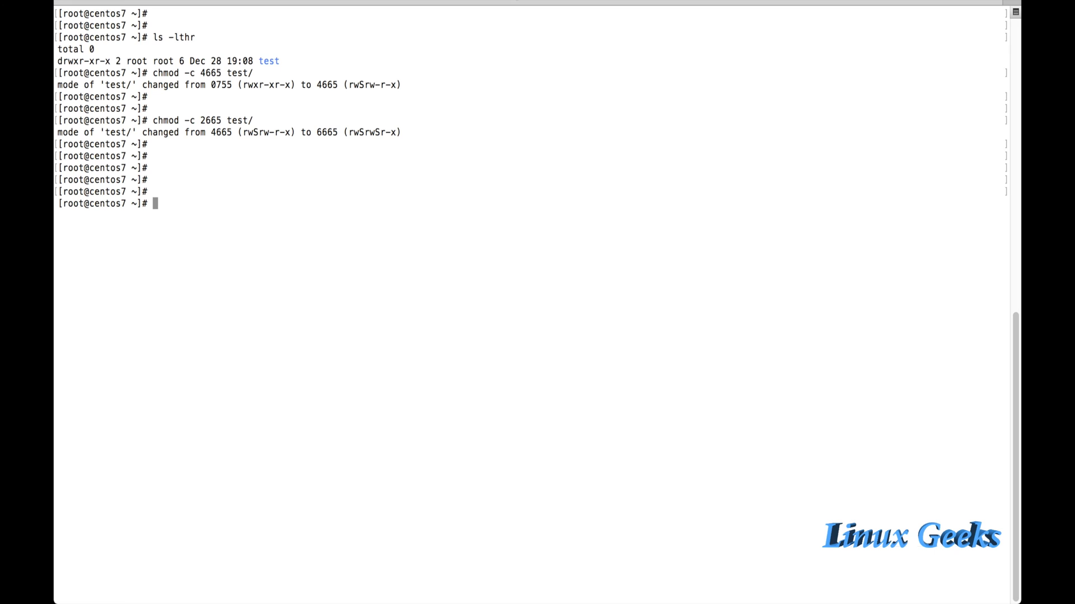
Step: Create a test1 directory and list the folder contents
{"action": "type", "text": "mkdir"}
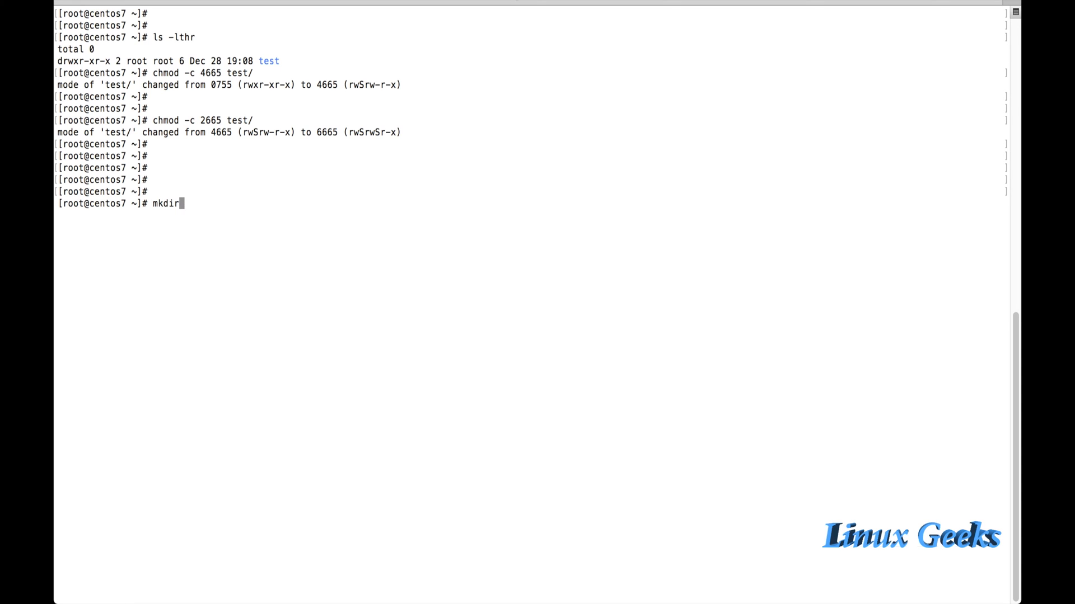
{"action": "type", "text": "test1"}
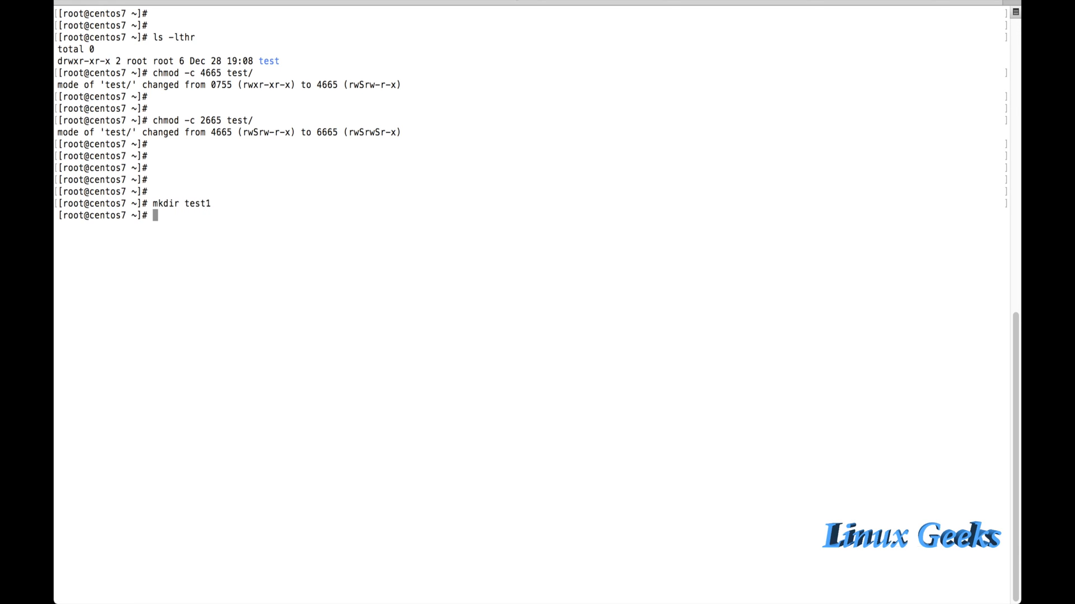
{"action": "type", "text": "ls -lthr"}
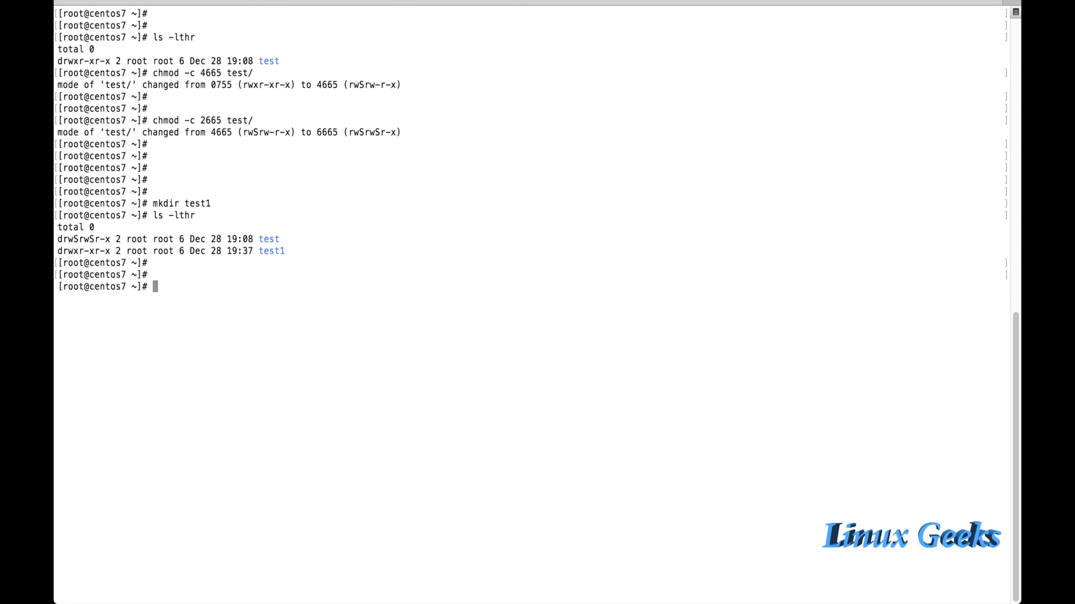
Step: Set the setuid bit on test1 with u+s, changing its mode from 0755 to 4755
{"action": "type", "text": "chmod -c"}
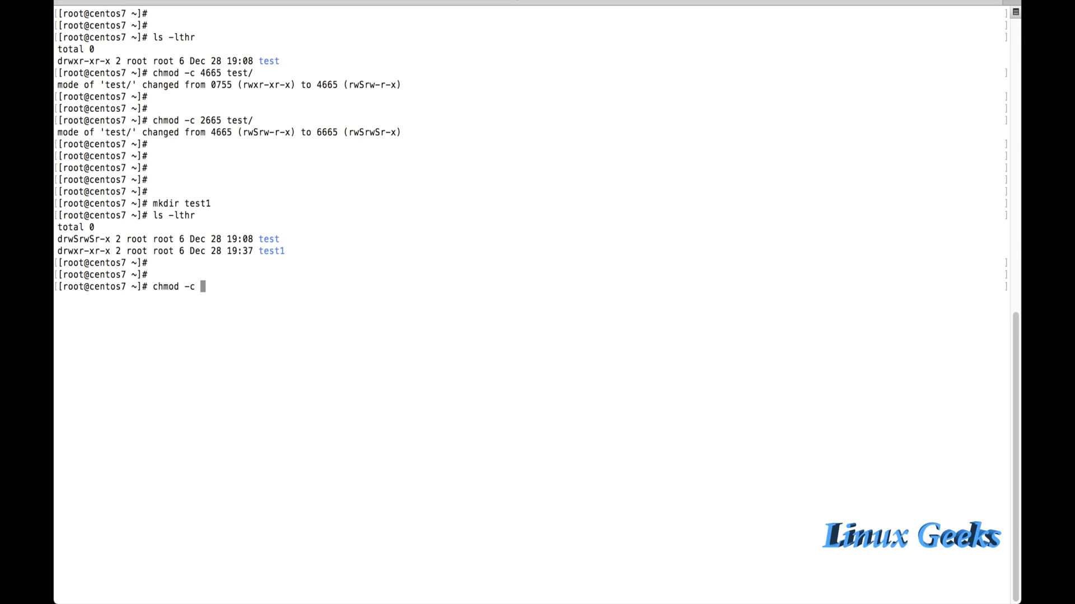
{"action": "type", "text": "u"}
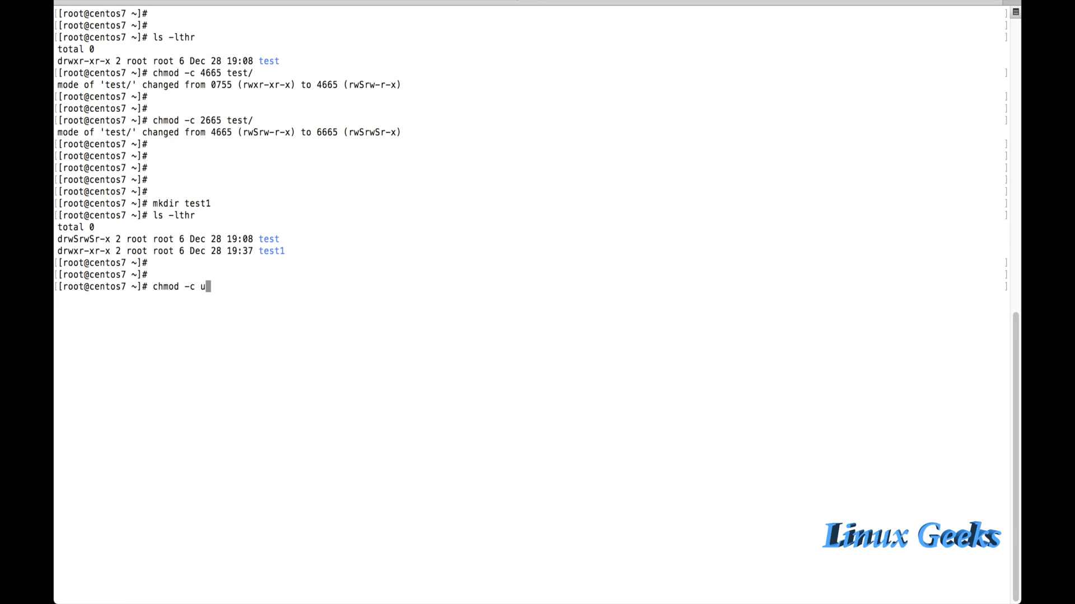
{"action": "type", "text": "+"}
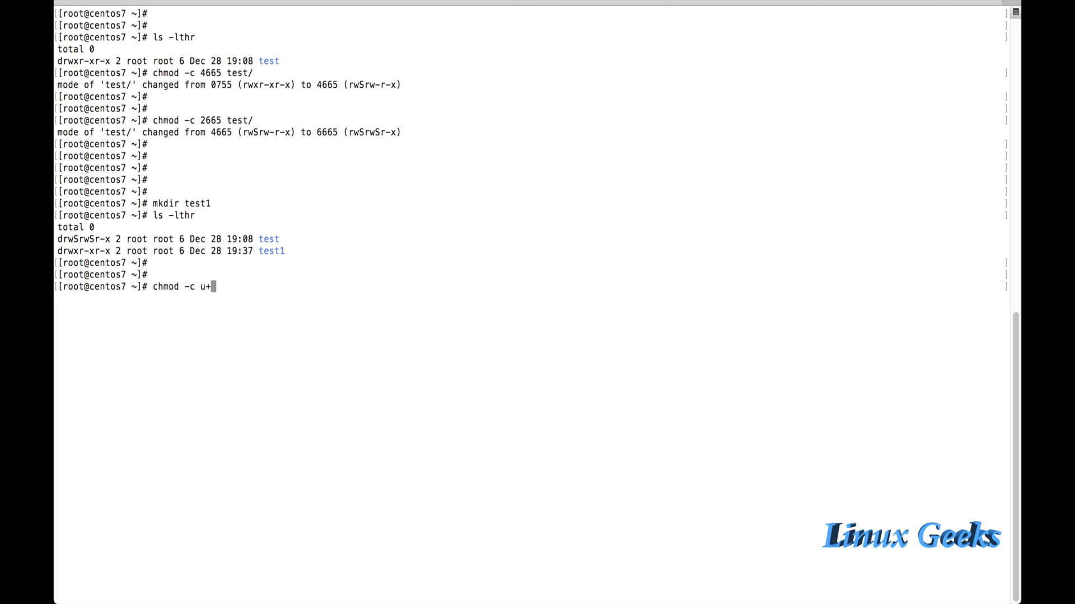
{"action": "type", "text": "s"}
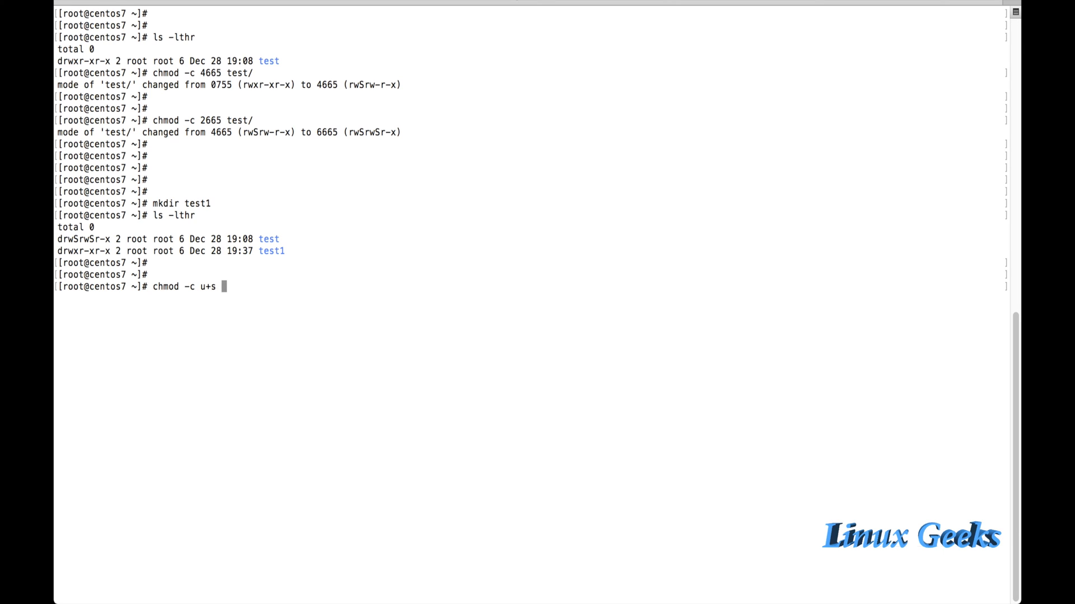
{"action": "type", "text": "test1/"}
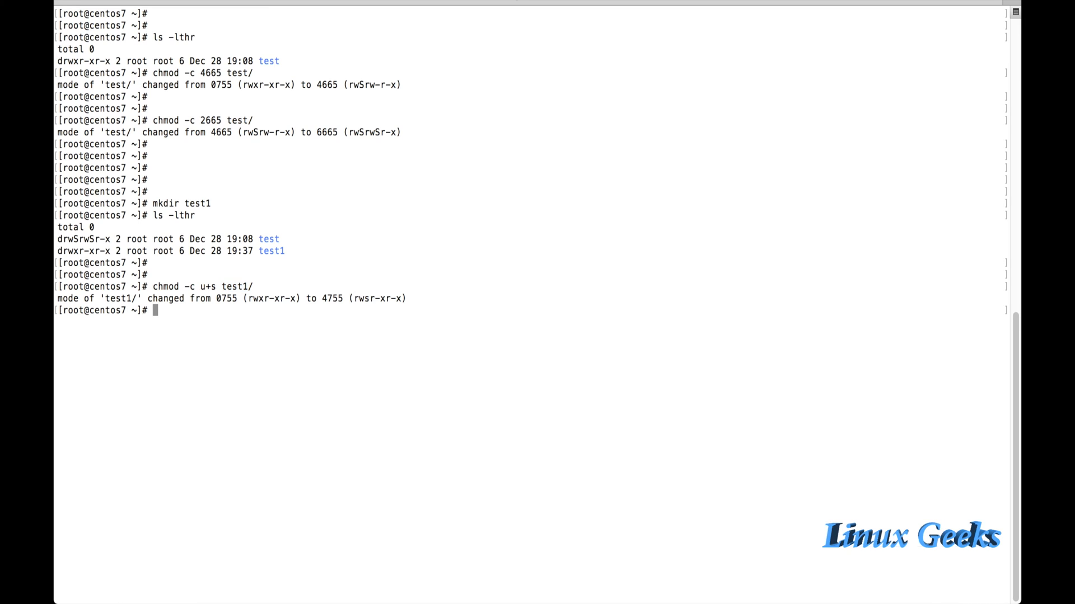
Step: Apply chmod -c g+s to test1, making it 6755 (rwsr-sr-x), and clear the screen
{"action": "type", "text": "chmod -c u+s test1/"}
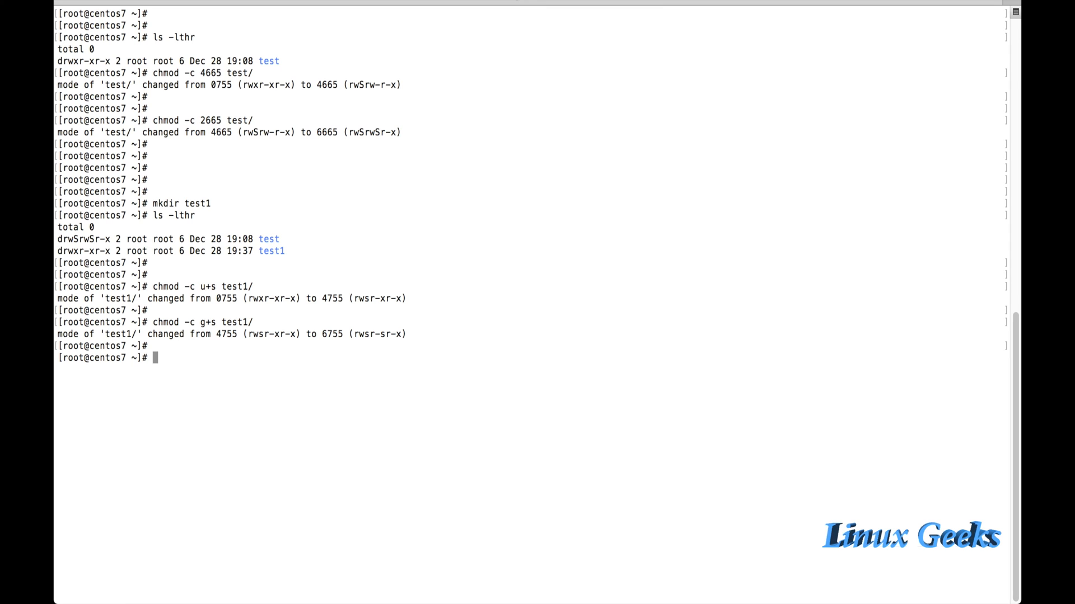
{"action": "type", "text": "ls -lthr"}
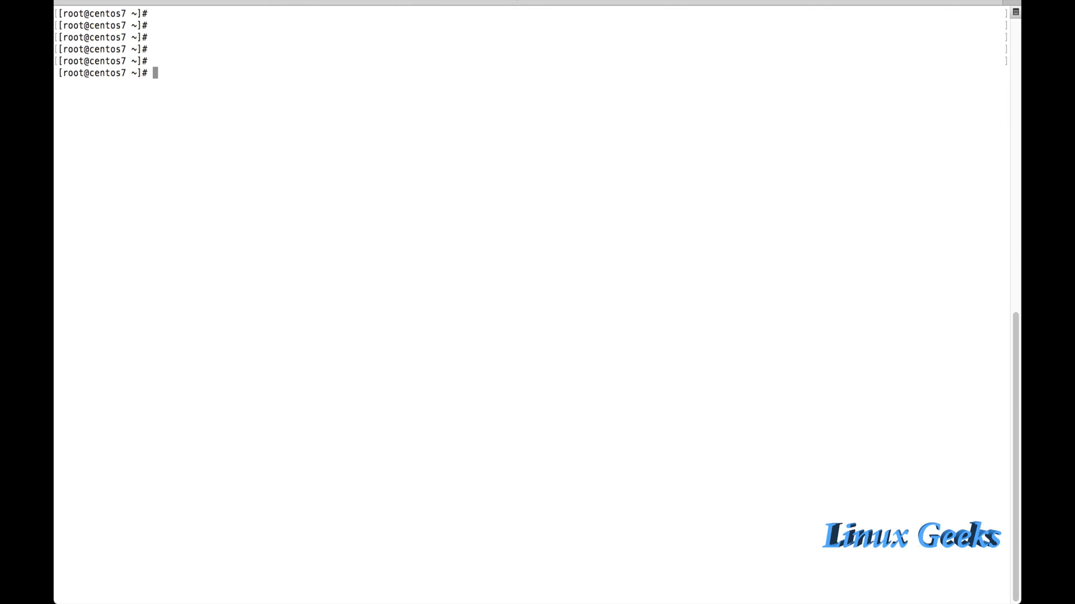
Step: Switch to the sysadmin user working in /tmp
{"action": "type", "text": "cd /tmp/"}
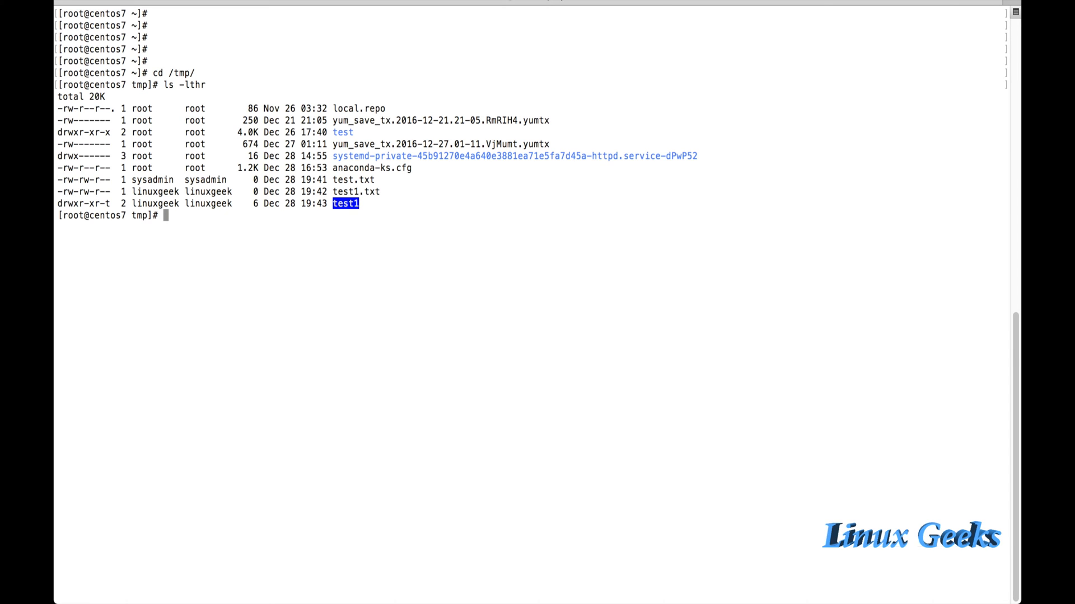
{"action": "type", "text": "s"}
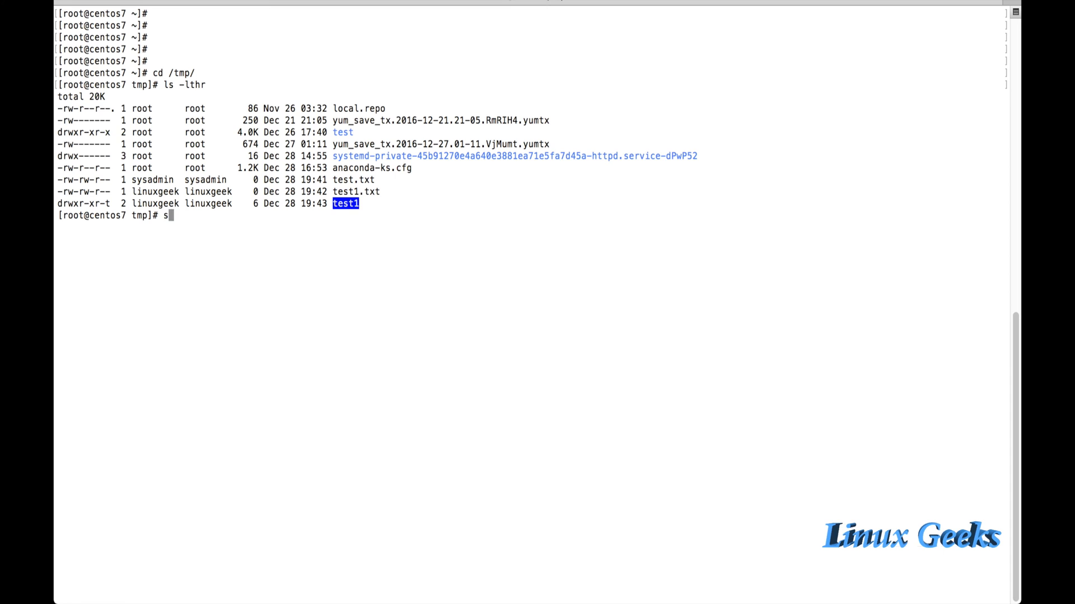
{"action": "type", "text": "u - sysadmin"}
{"action": "type", "text": "mkdi"}
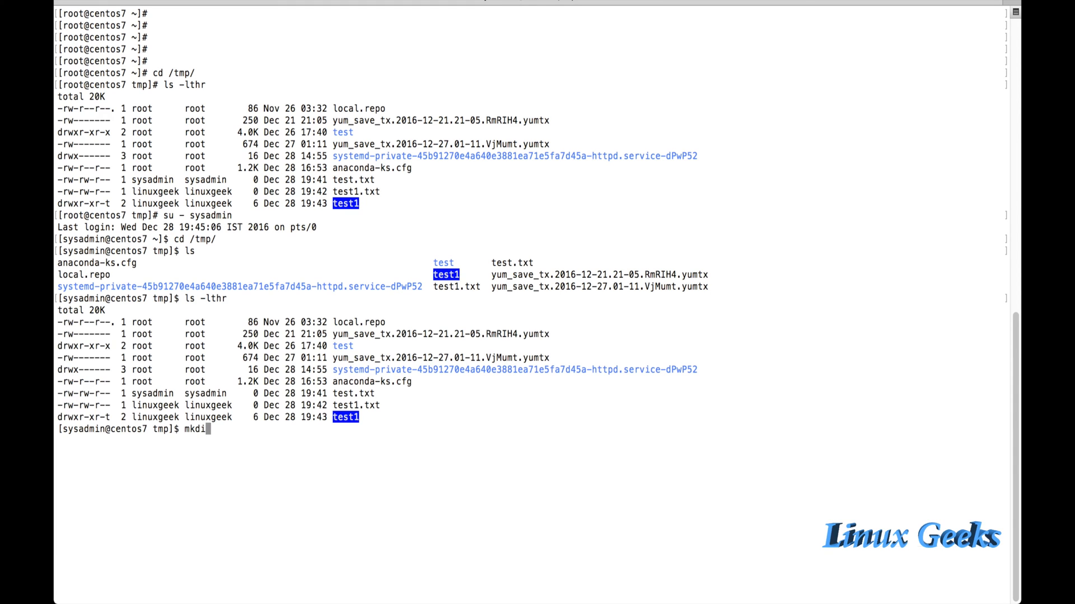
Step: Create the plain directory holding empty files test.txt1 through test.txt10, then return to /tmp
{"action": "type", "text": "r"}
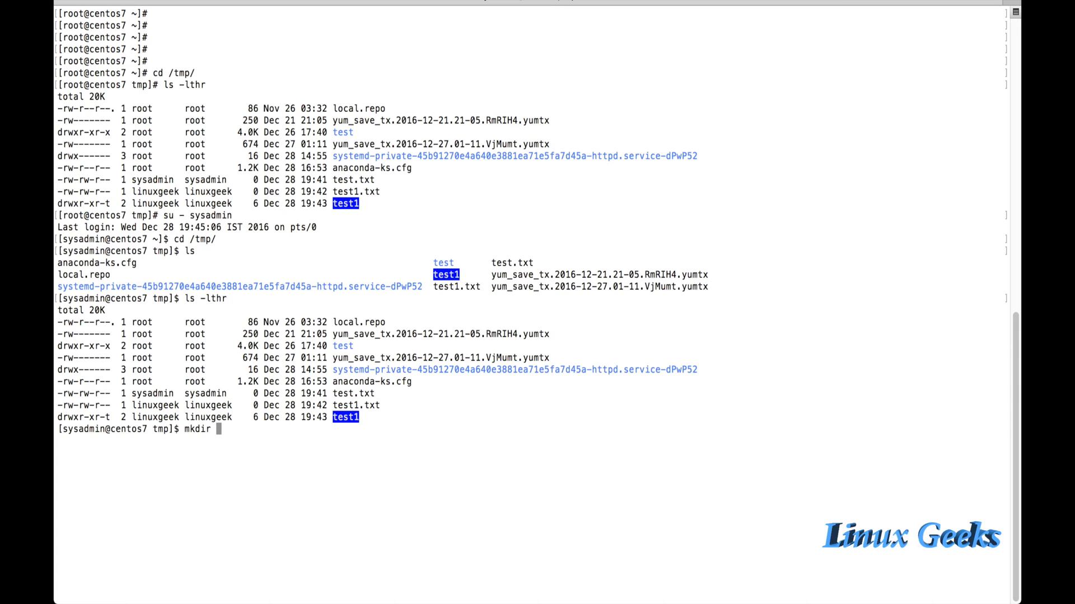
{"action": "type", "text": "plain"}
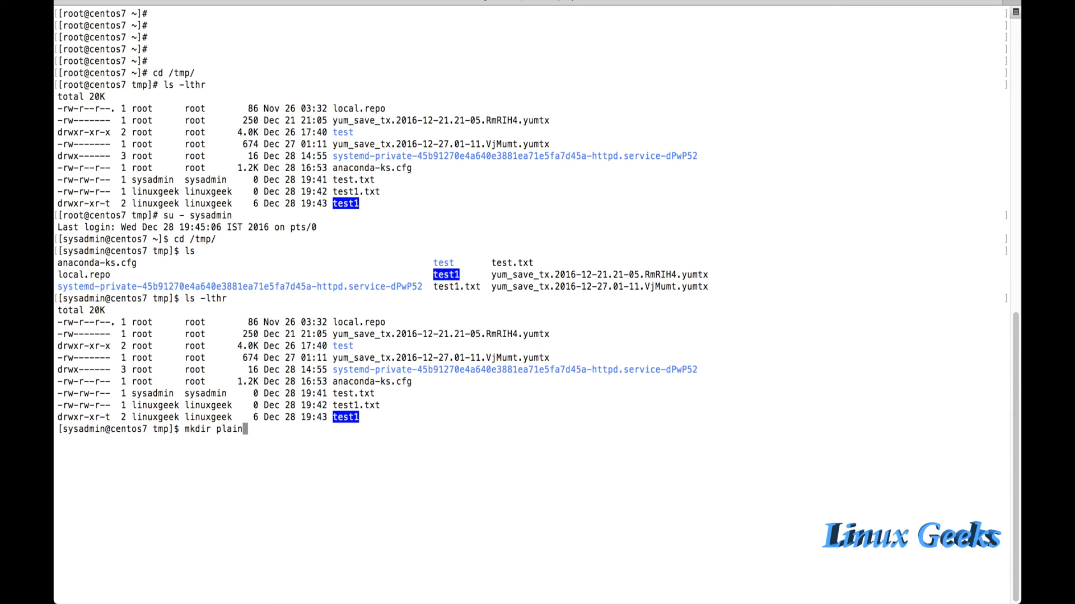
{"action": "type", "text": "cd plain/"}
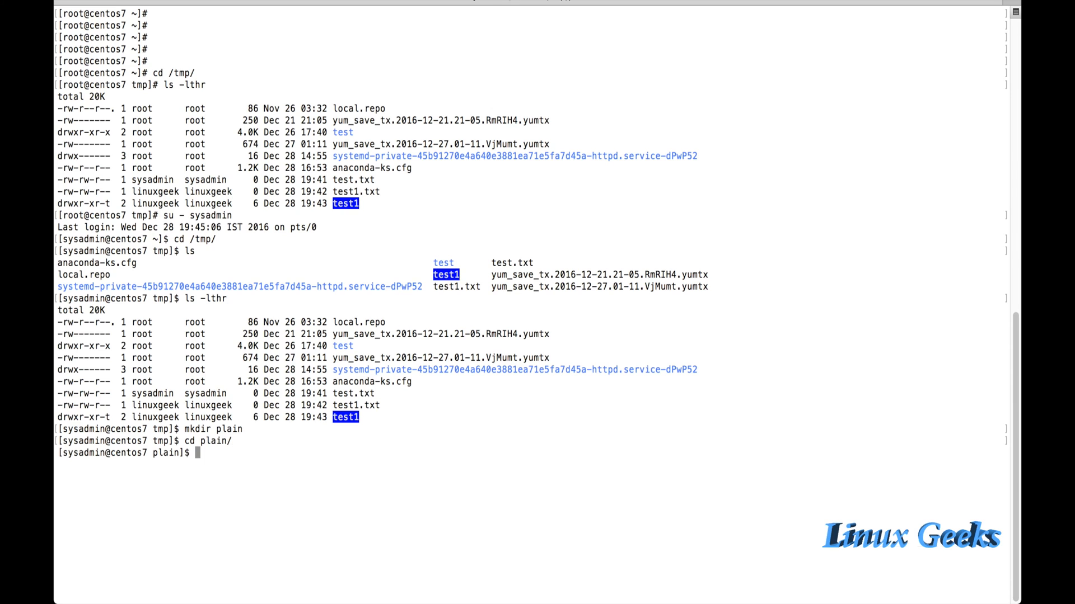
{"action": "type", "text": "ls -lthr"}
{"action": "type", "text": "touch"}
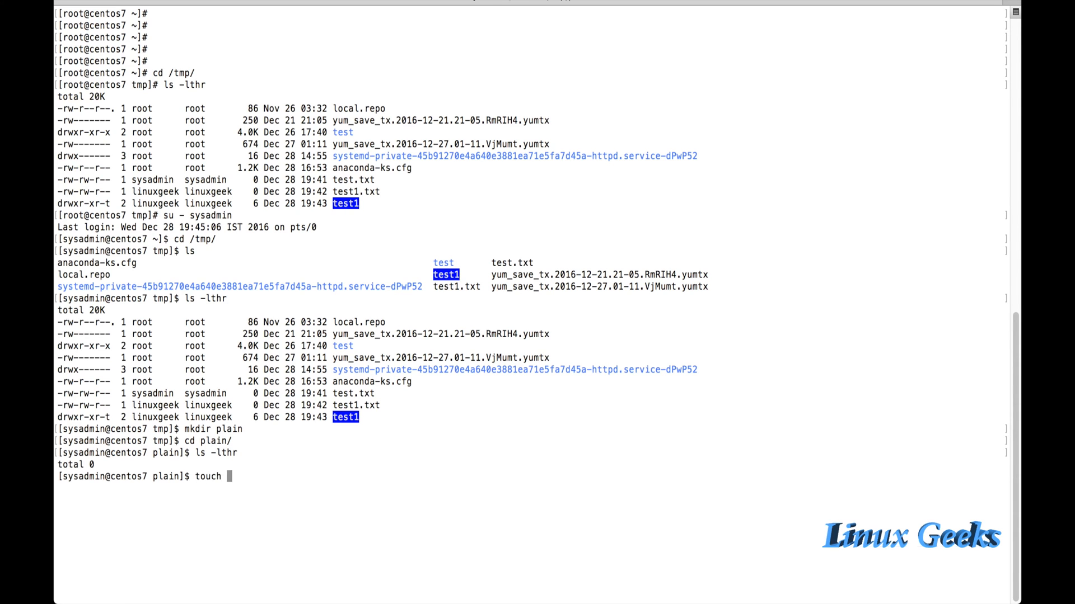
{"action": "type", "text": "test."}
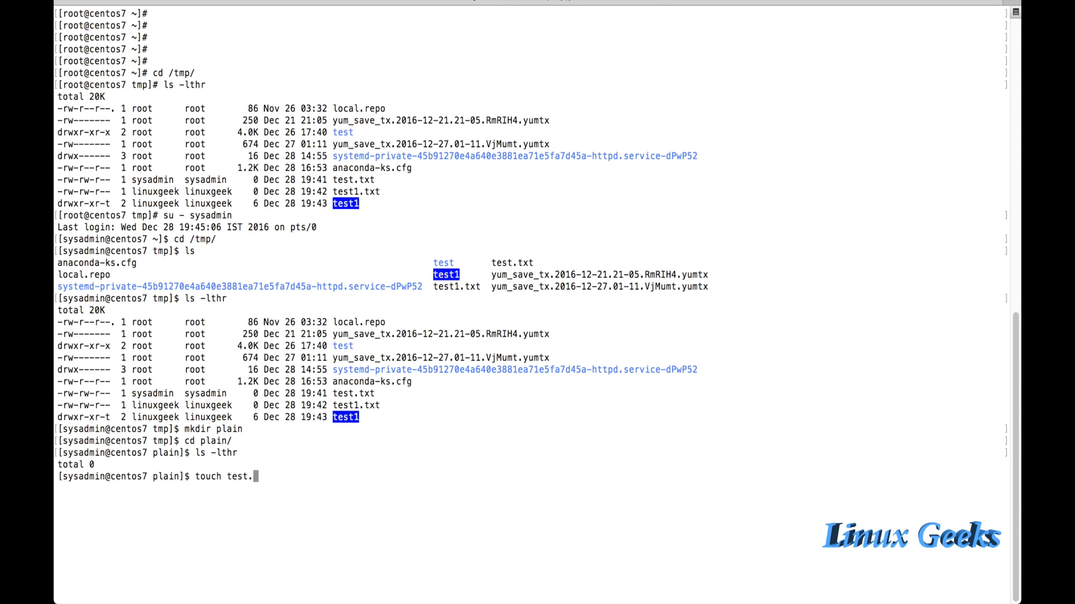
{"action": "type", "text": "txt"}
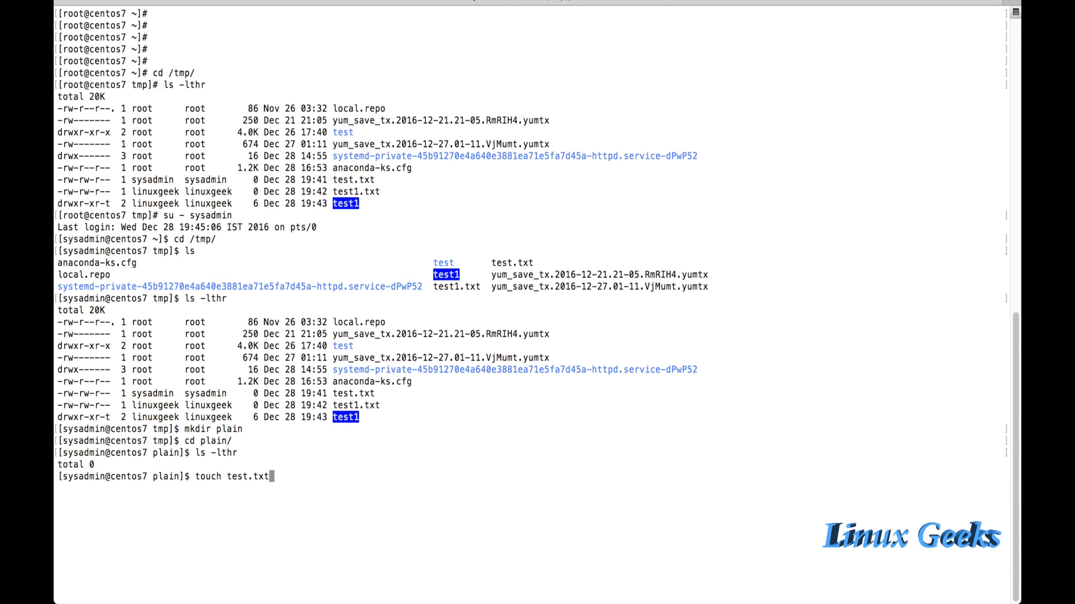
{"action": "type", "text": "{1..100"}
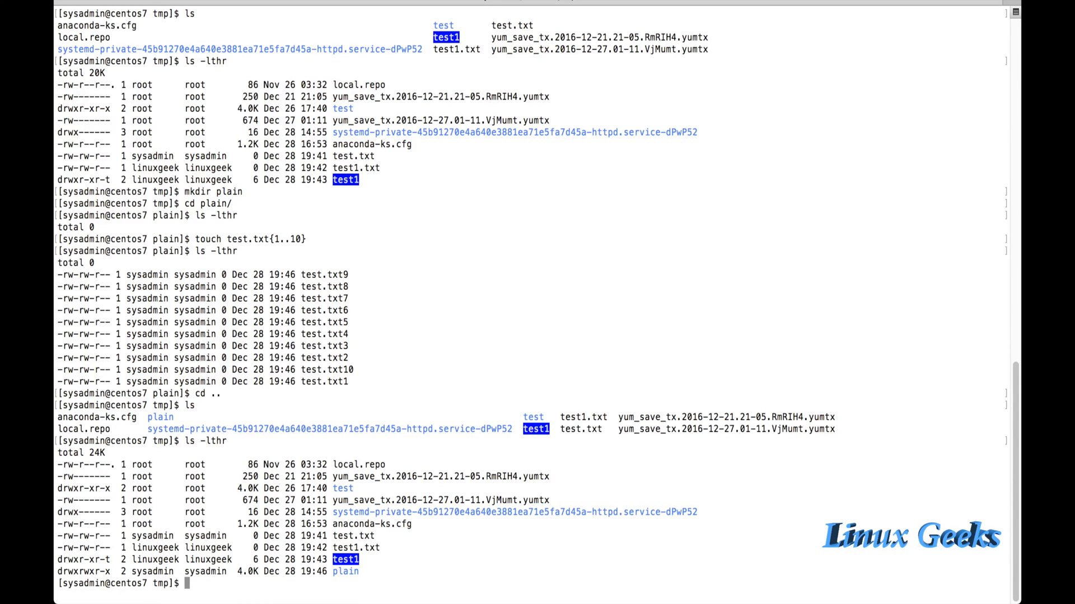
Step: Recursively set plain/ to 777 (drwxrwxrwx), retrying after the failed lowercase -r attempt
{"action": "type", "text": "cdmo"}
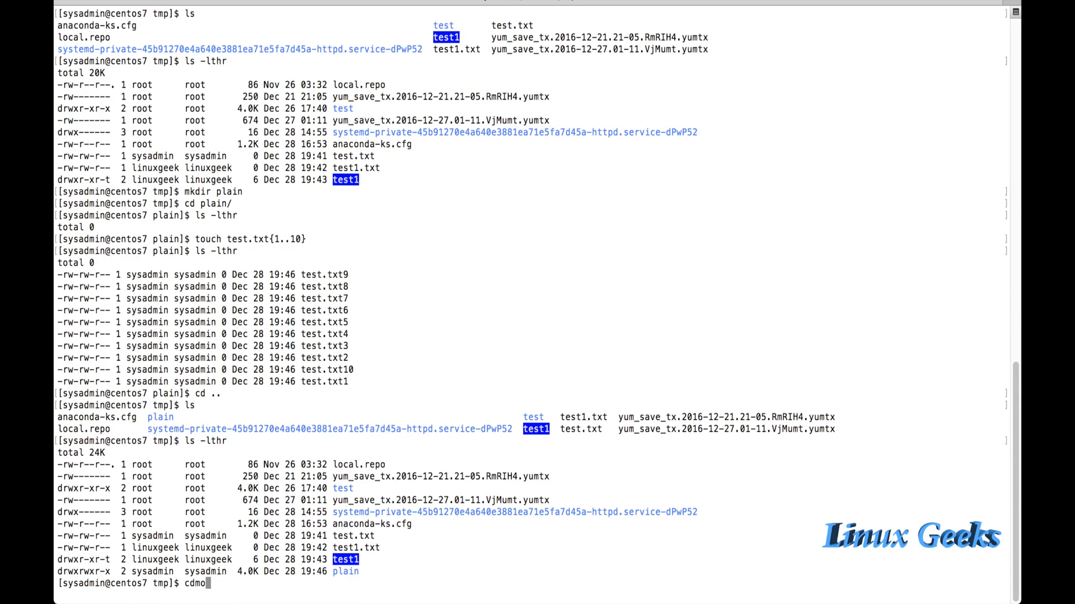
{"action": "type", "text": "chmod"}
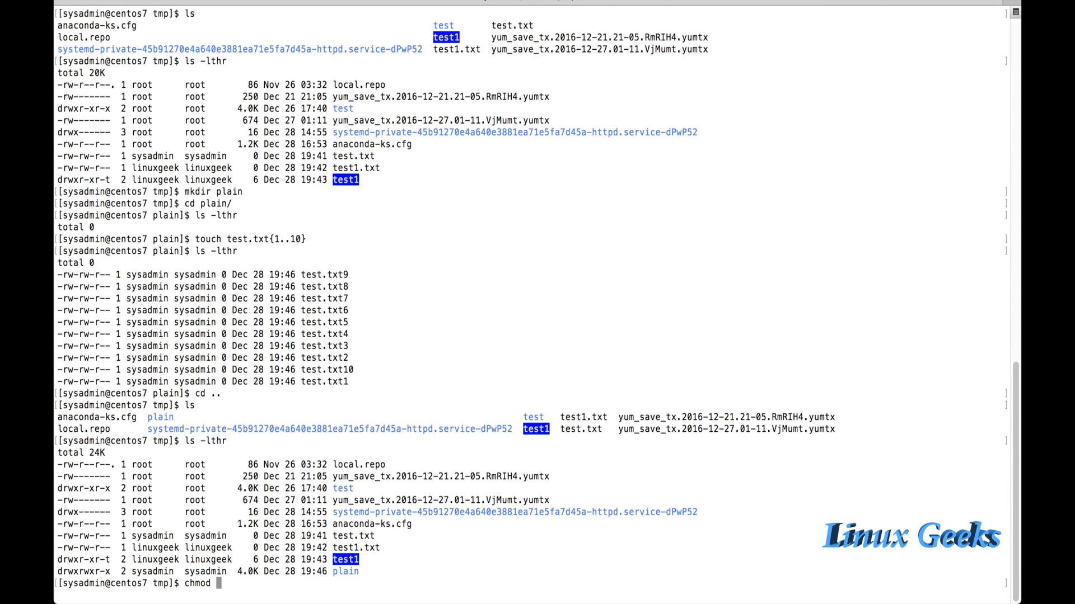
{"action": "type", "text": "766"}
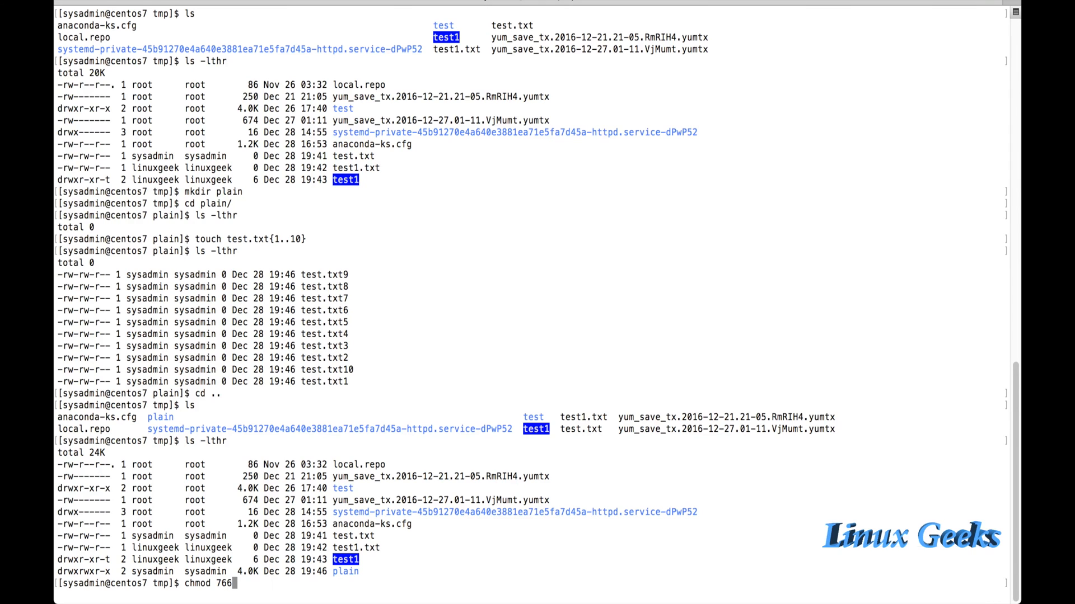
{"action": "key", "text": "BackSpace"}
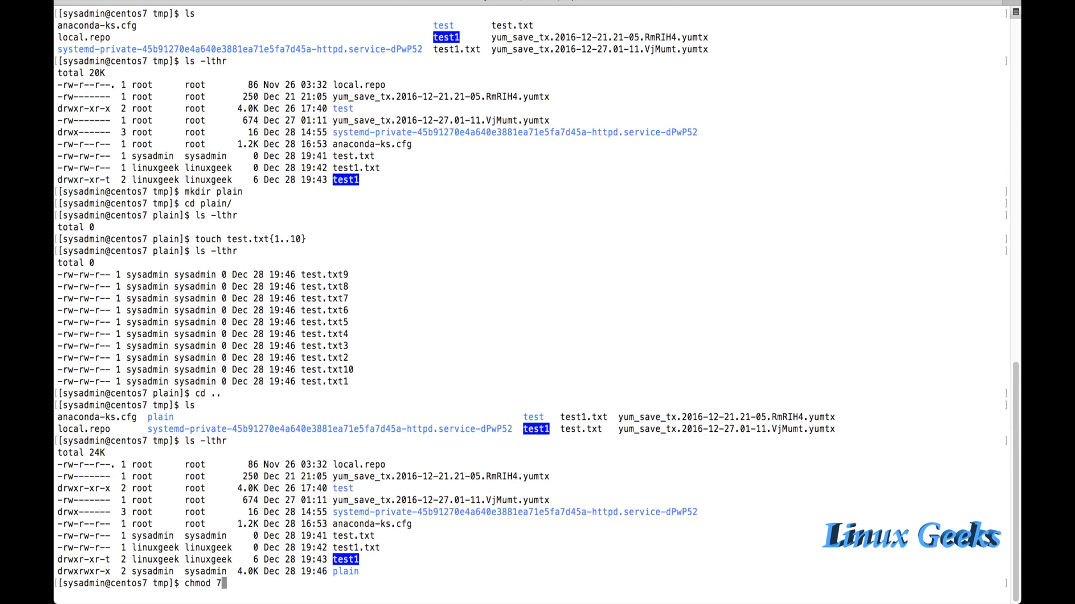
{"action": "type", "text": "77"}
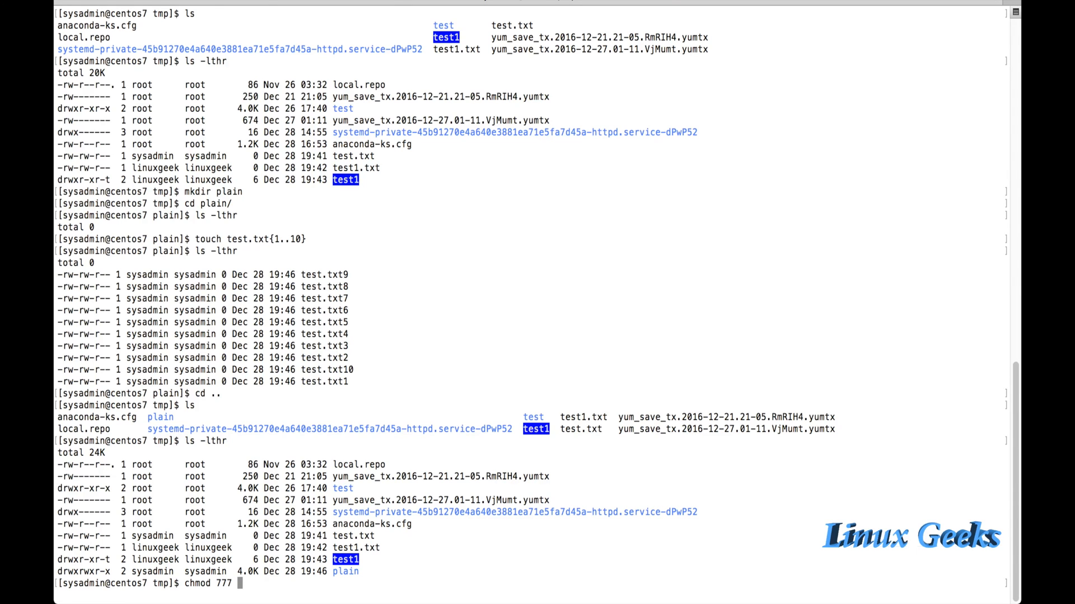
{"action": "type", "text": "plain/"}
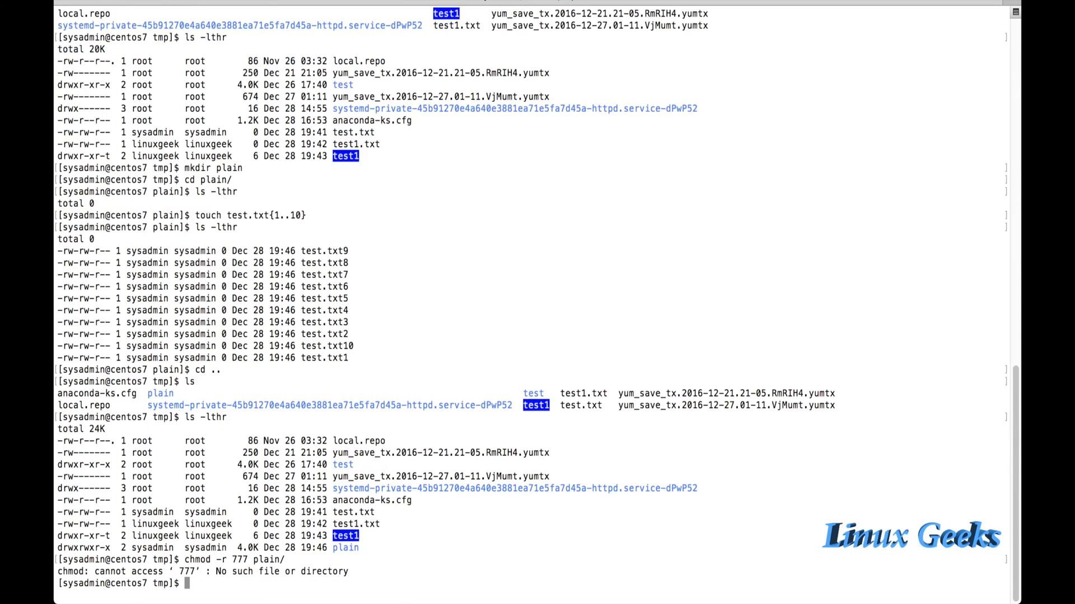
{"action": "type", "text": "chmod -r 777 plain/"}
{"action": "type", "text": "ls -lthr"}
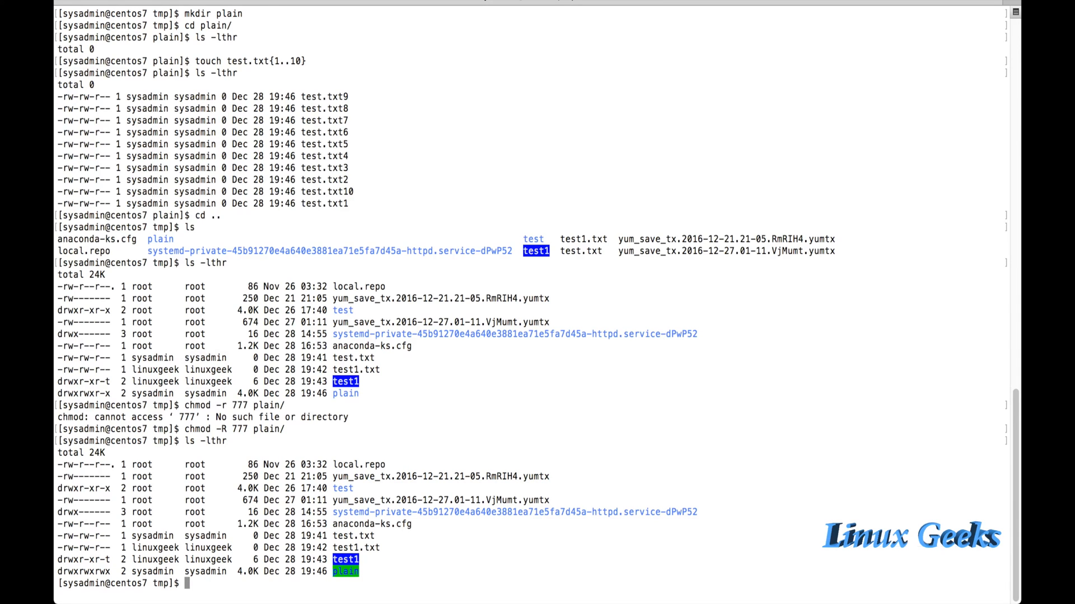
Step: Recursively apply chmod 1777 to plain/, giving it the sticky bit (drwxrwxrwt)
{"action": "type", "text": "chmod 1"}
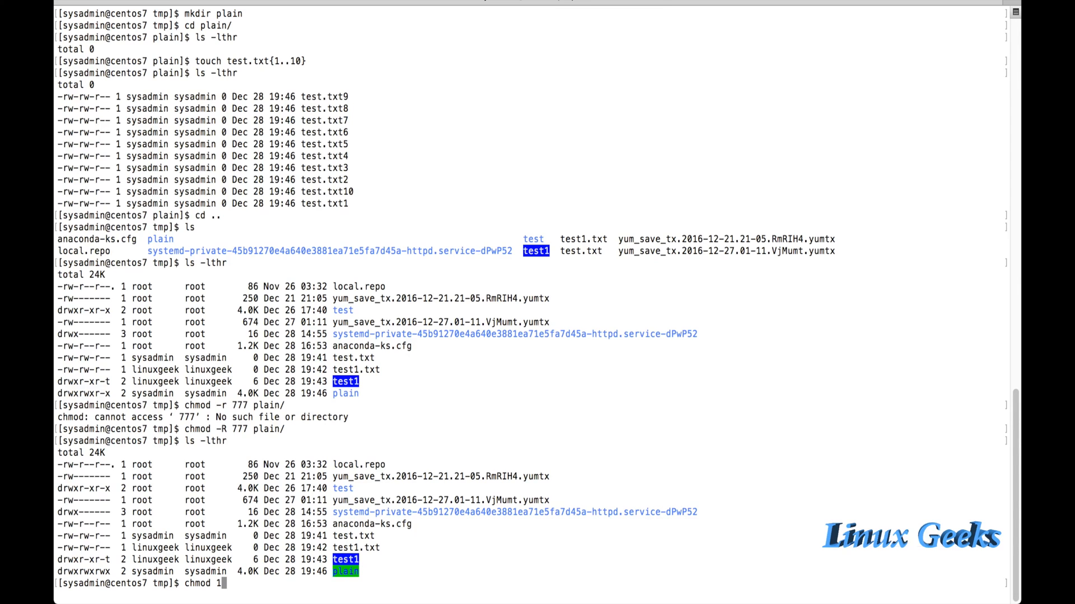
{"action": "type", "text": "777 plain/"}
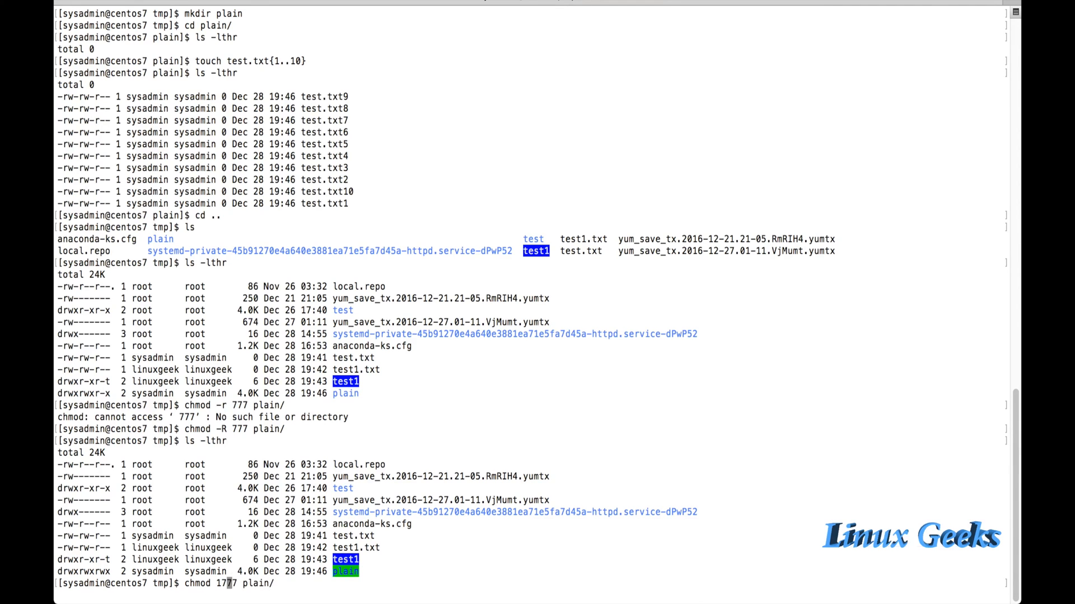
{"action": "type", "text": "-R"}
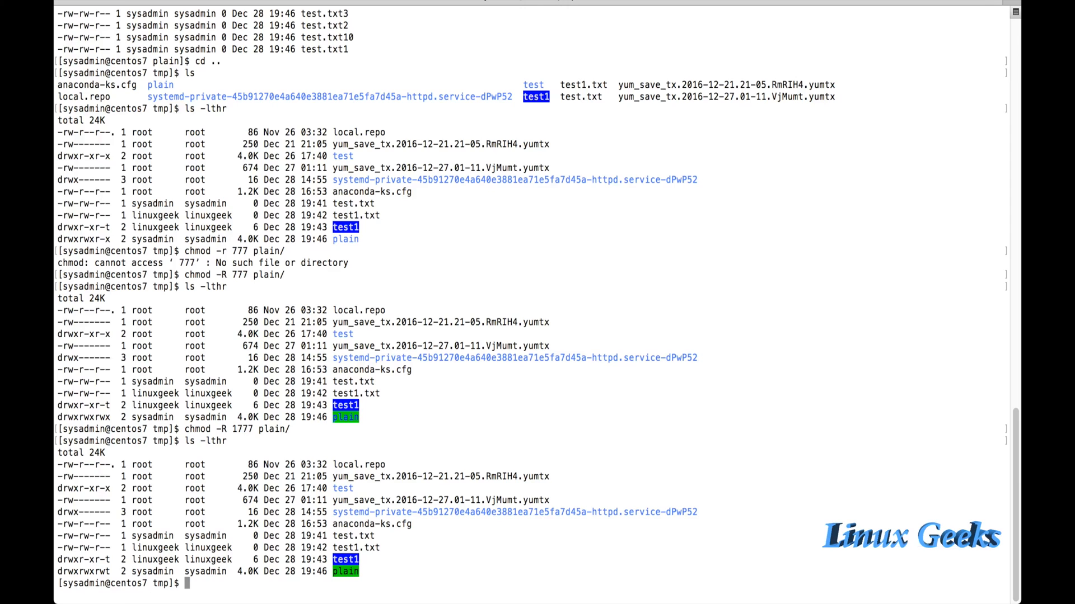
Step: Switch to linuxgeek and attempt rm -rfv plain/, refused for all ten files
{"action": "type", "text": "exit"}
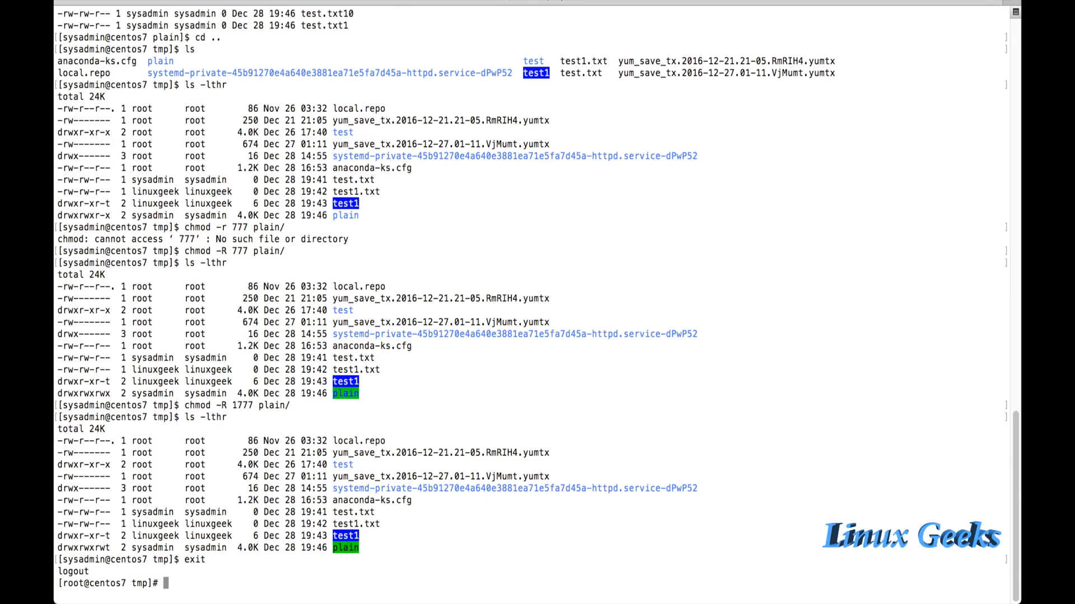
{"action": "type", "text": "su -"}
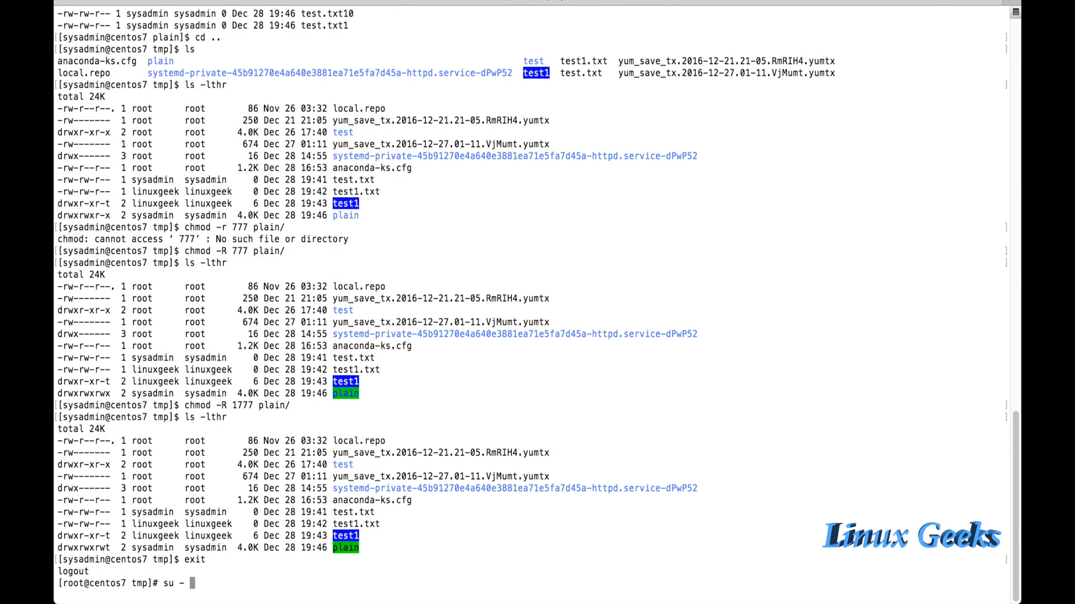
{"action": "type", "text": "linuxgeek"}
{"action": "type", "text": "cd /tmp/"}
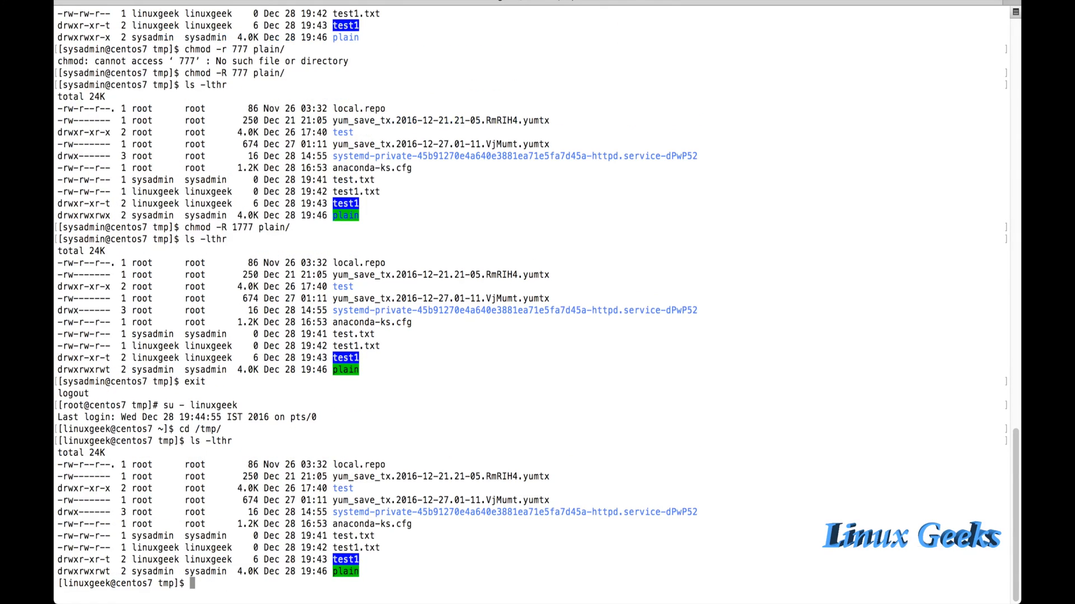
{"action": "type", "text": "rm"}
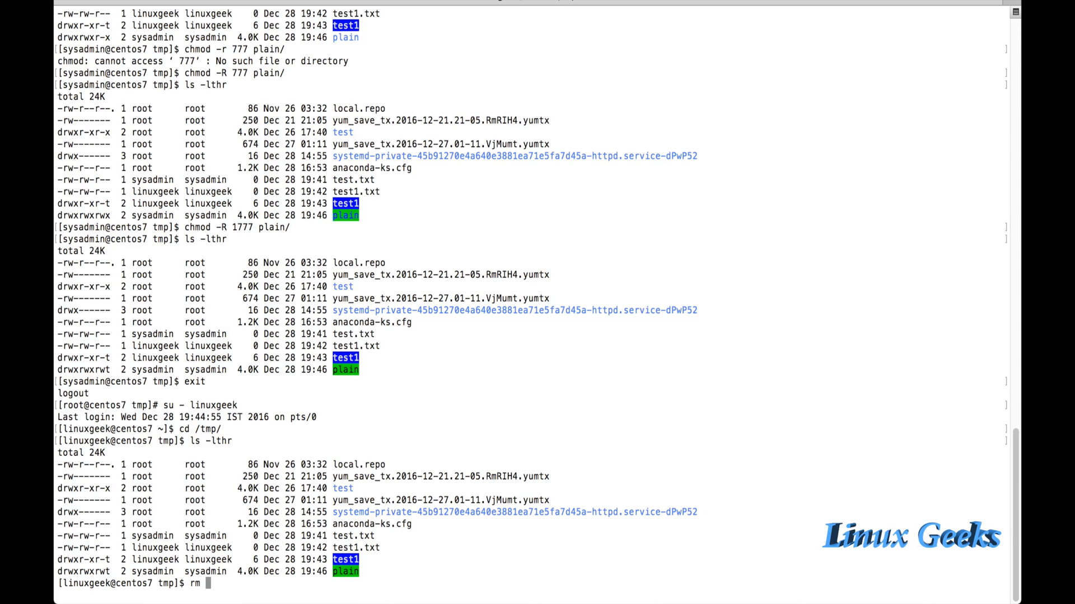
{"action": "type", "text": "-rfv plain/"}
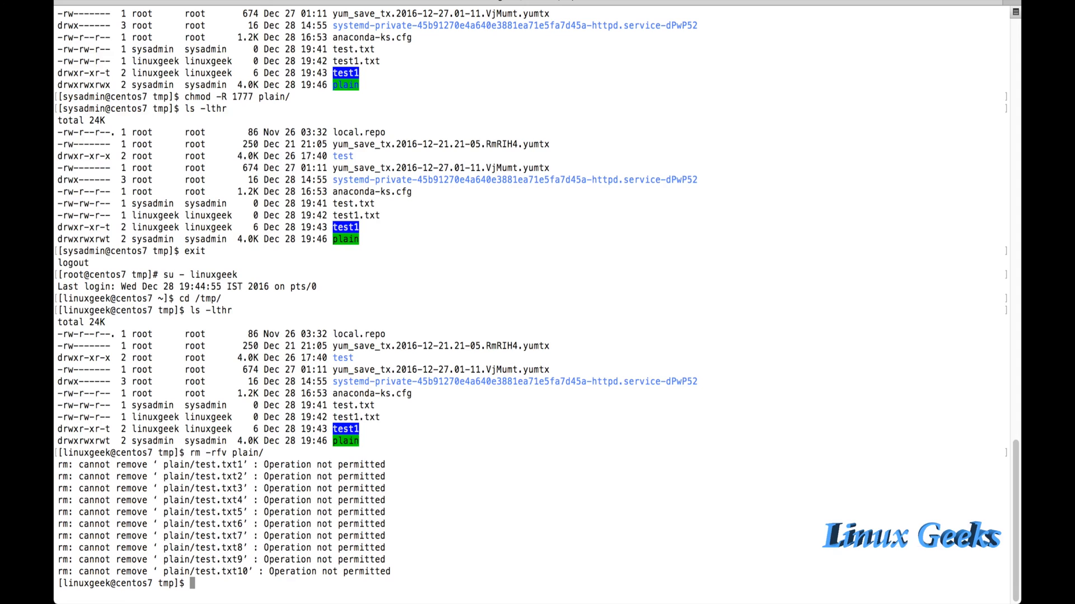
Step: Change into plain/ and list the ten sysadmin files, each showing rwxrwxrwt
{"action": "type", "text": "cs"}
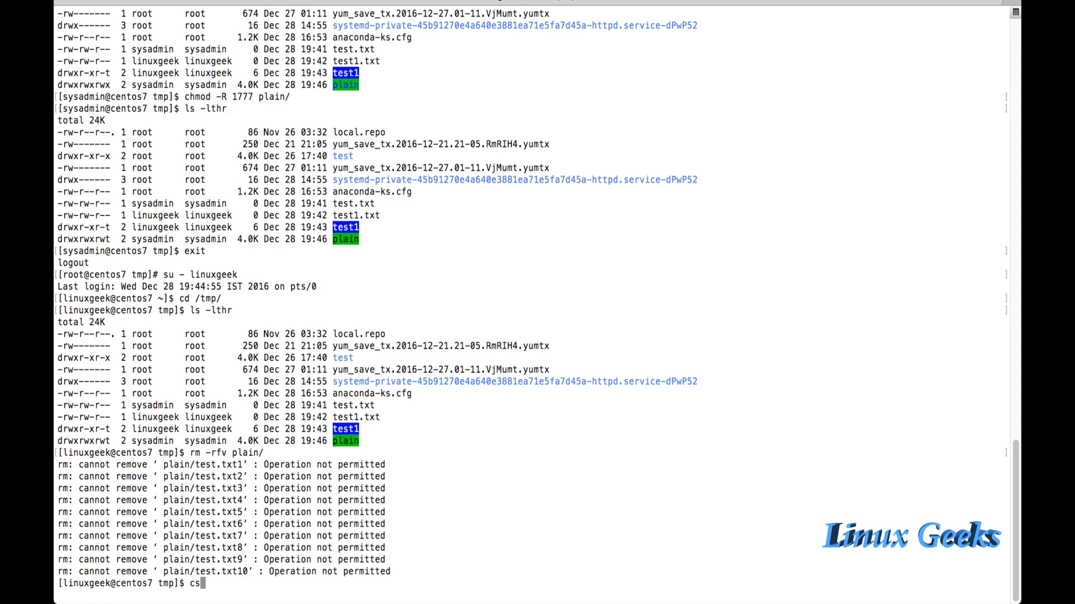
{"action": "type", "text": "s plain/"}
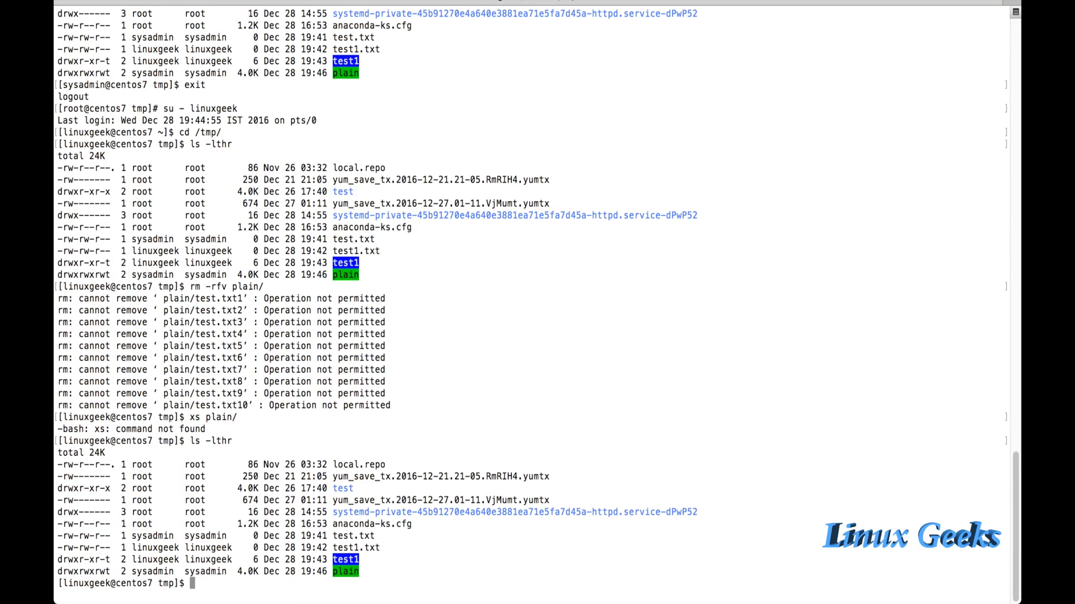
{"action": "type", "text": "cd plain/"}
{"action": "type", "text": "vim t"}
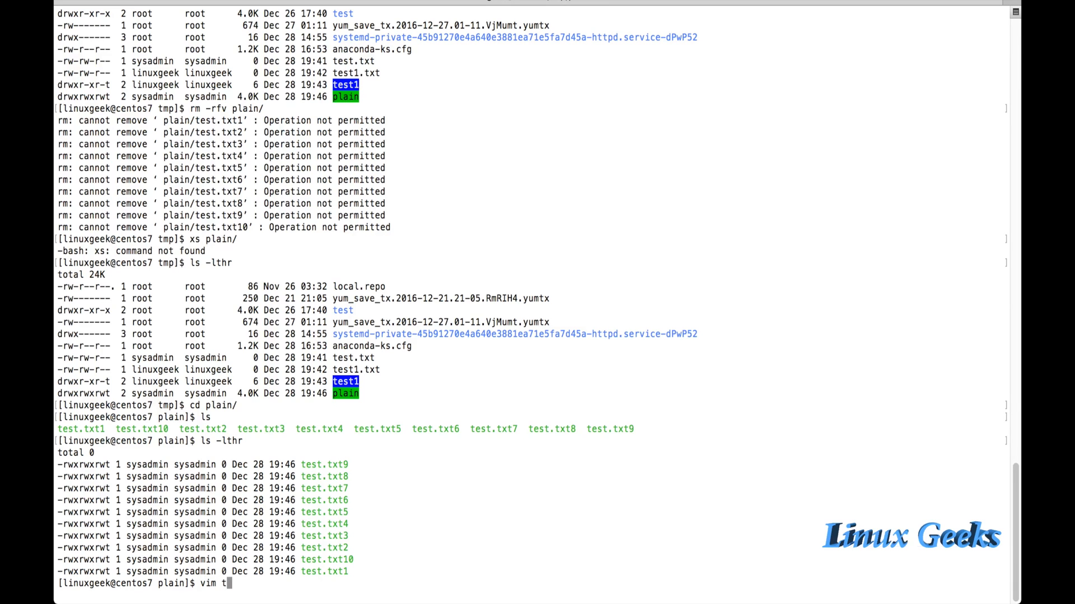
Step: Add 'ihi' to test.txt9 in vim, save, and cat it to confirm the edit
{"action": "type", "text": "est.txt9"}
{"action": "type", "text": "c"}
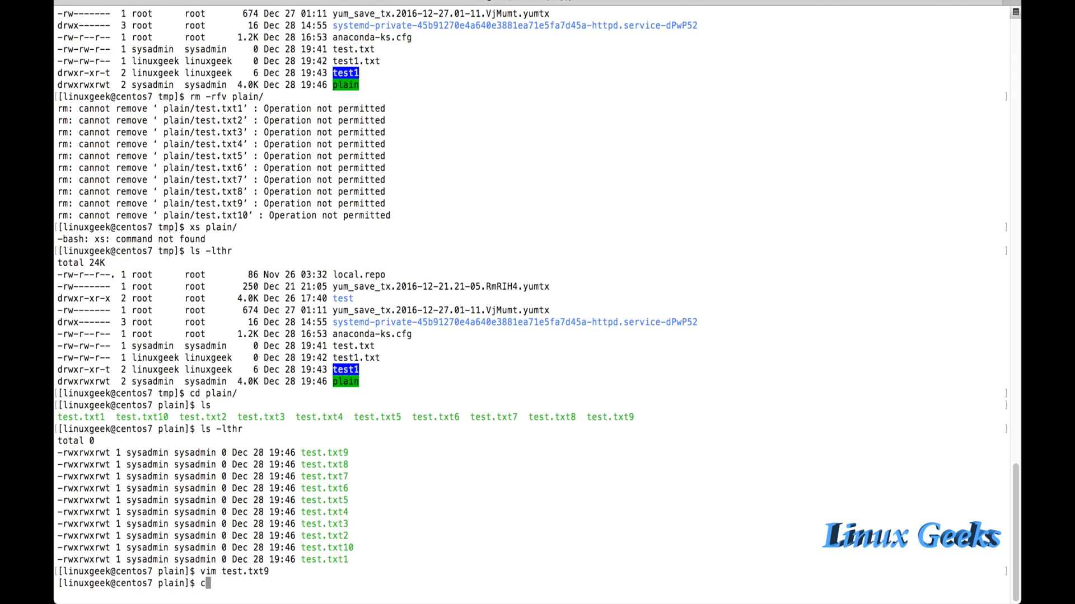
{"action": "type", "text": "at test.txt9"}
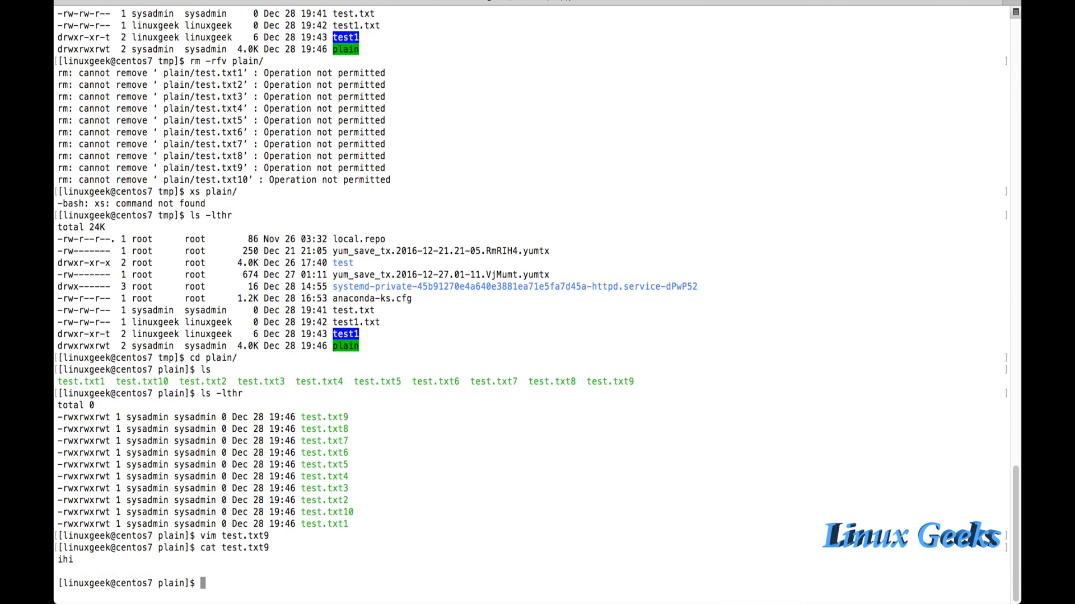
{"action": "type", "text": "rm -"}
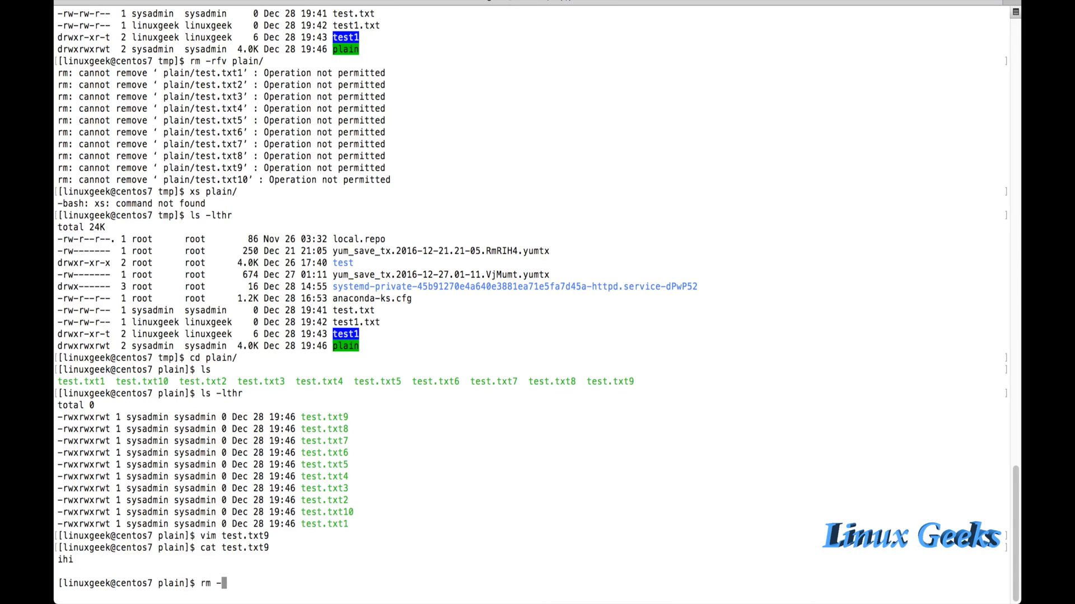